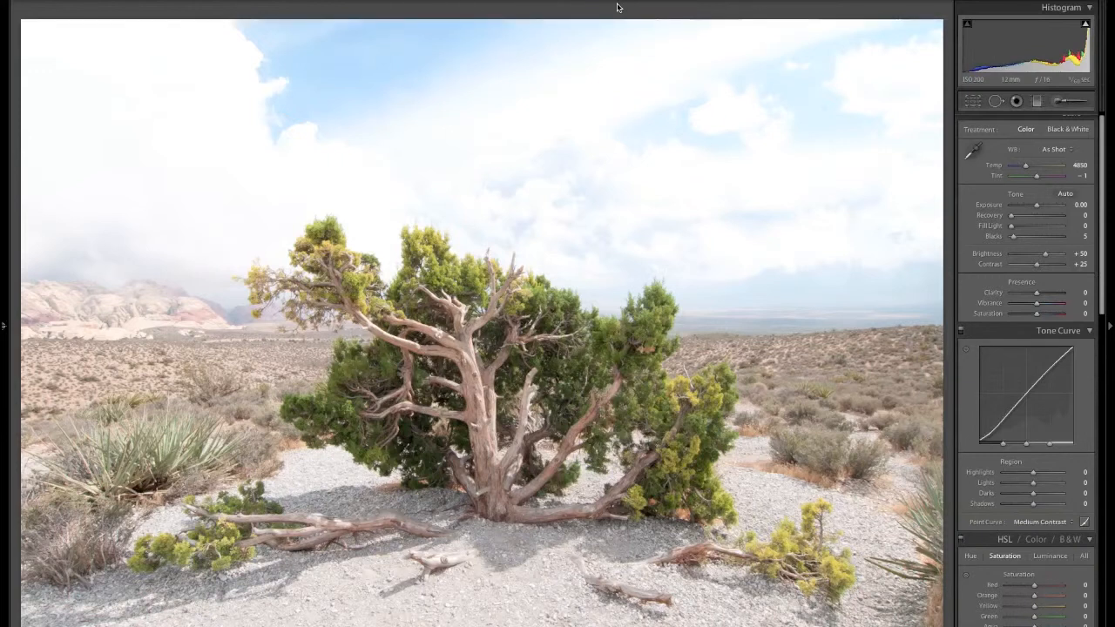
pyautogui.moveTo(720, 110)
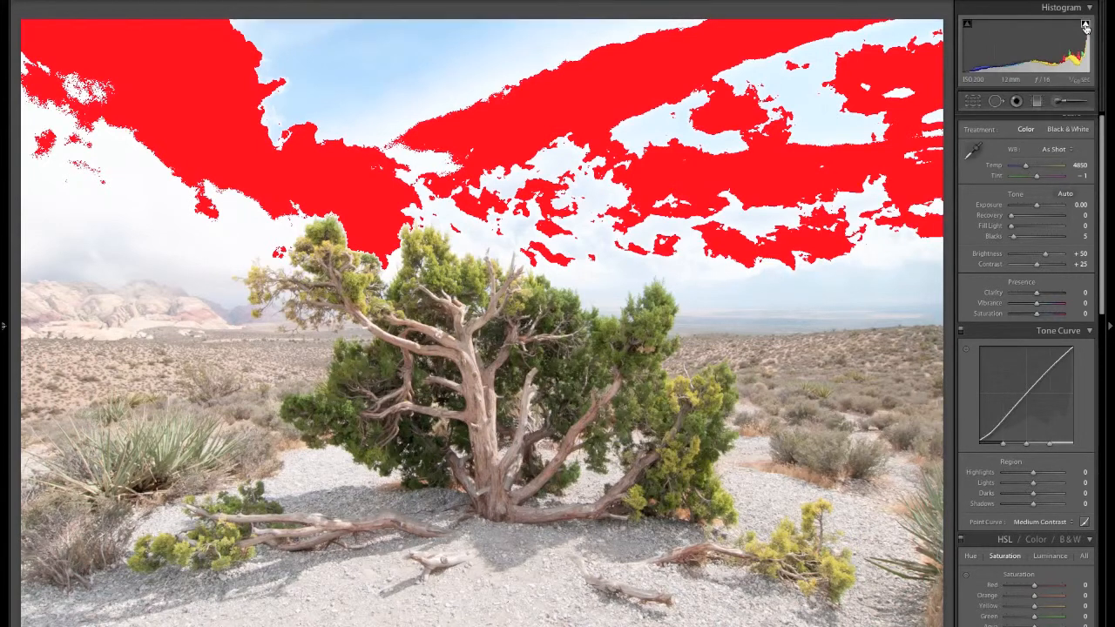
pyautogui.moveTo(714, 257)
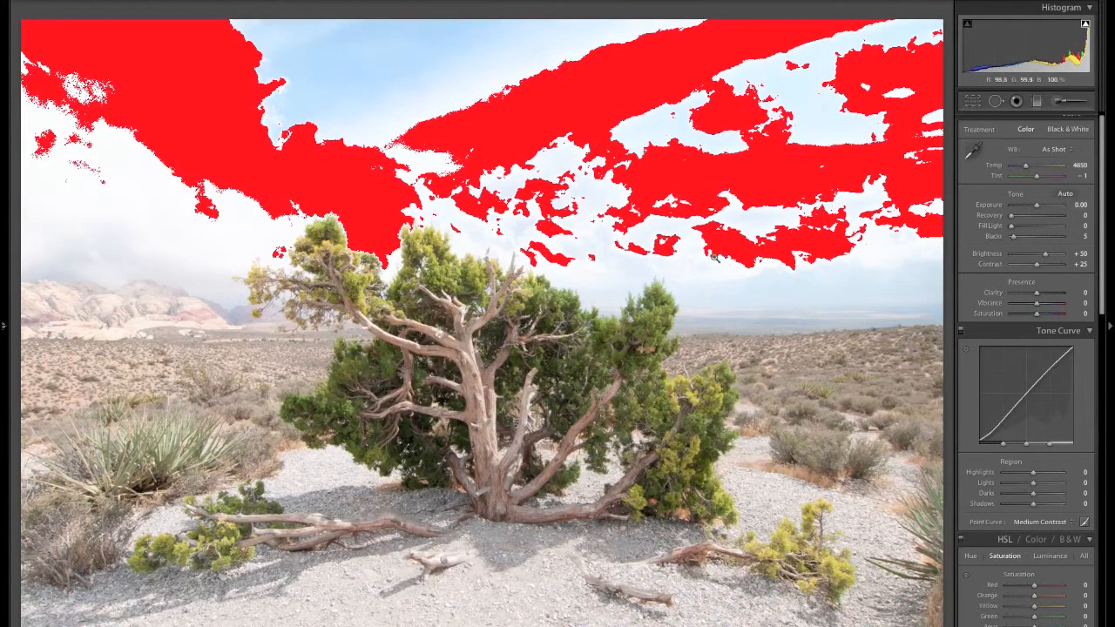
pyautogui.moveTo(622, 311)
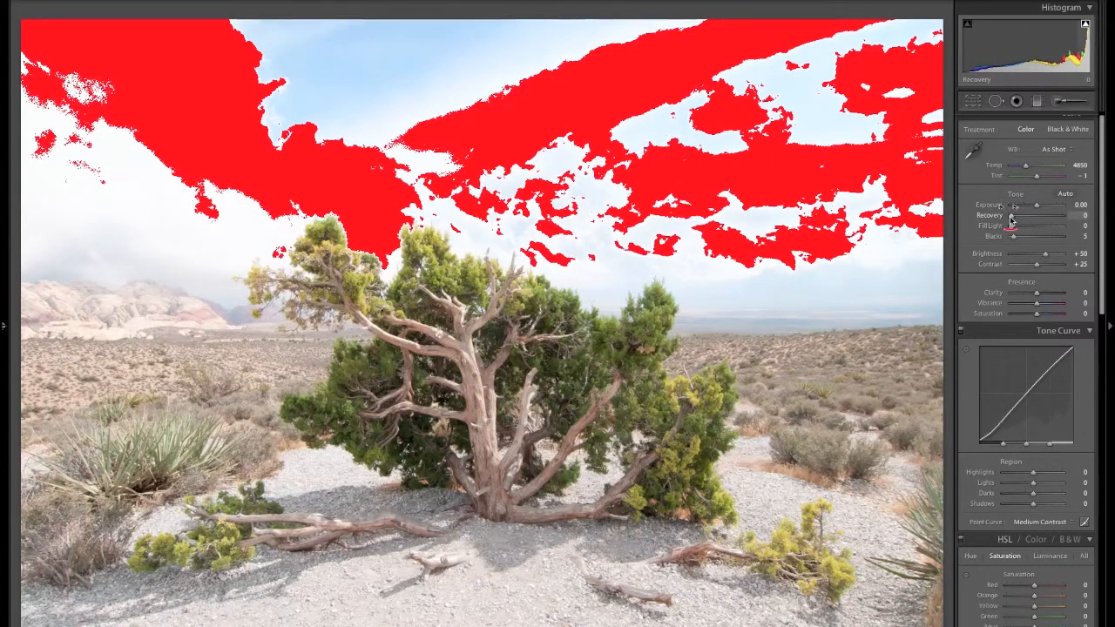
# Raise highlight Recovery to 72 to unclip the clouds, then bring up the Adjustment Brush.
pyautogui.moveTo(1014, 215); pyautogui.dragTo(1037, 215)
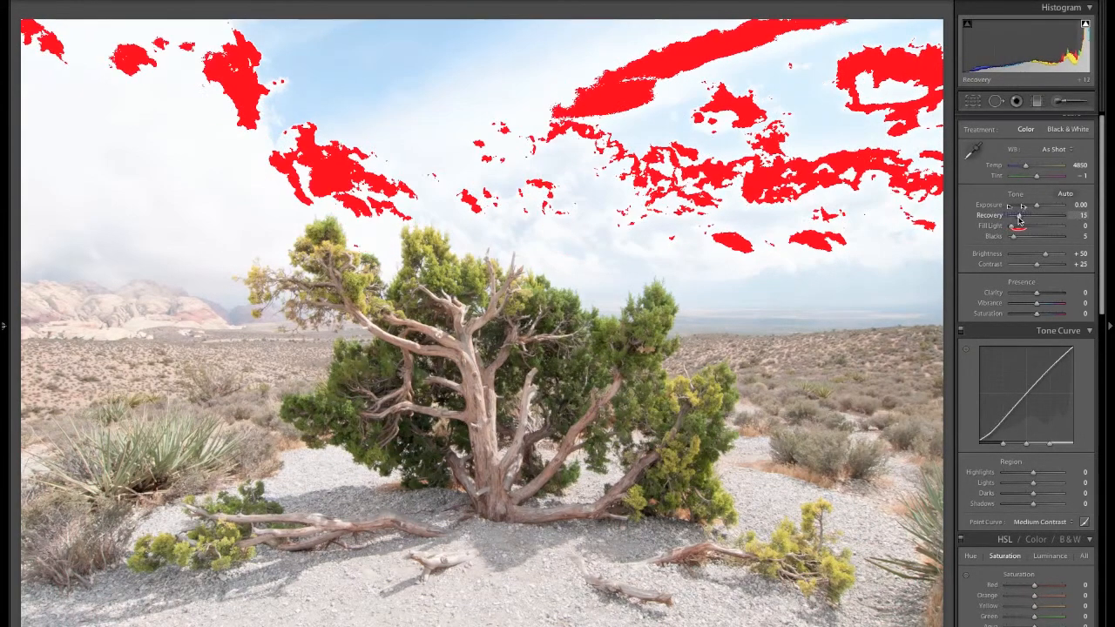
pyautogui.moveTo(1037, 215); pyautogui.dragTo(1054, 214)
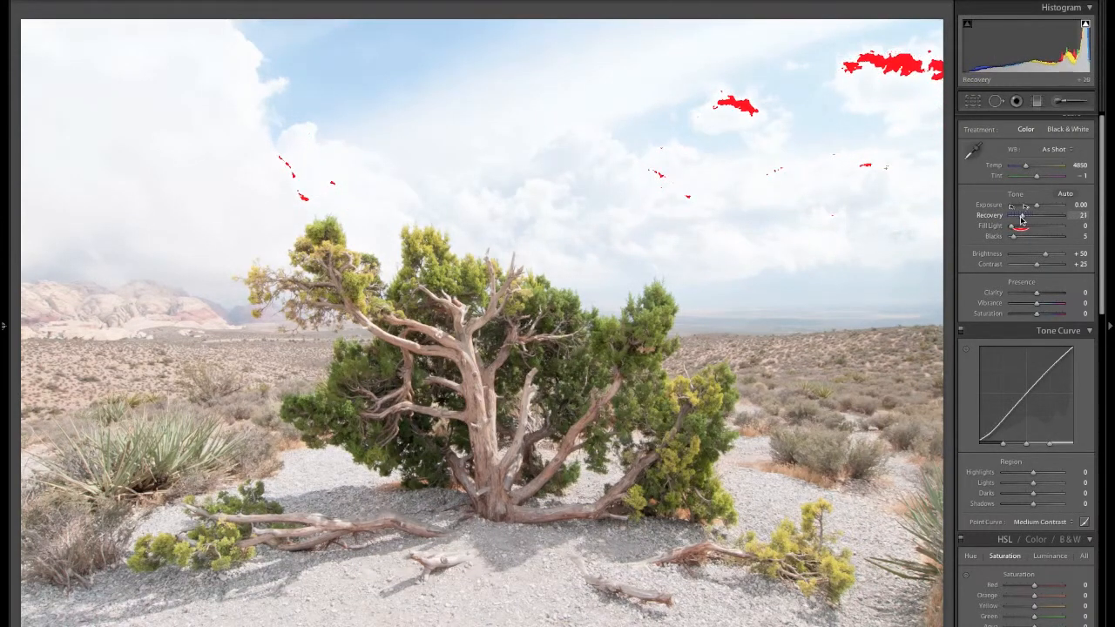
pyautogui.moveTo(1021, 216); pyautogui.dragTo(1058, 215)
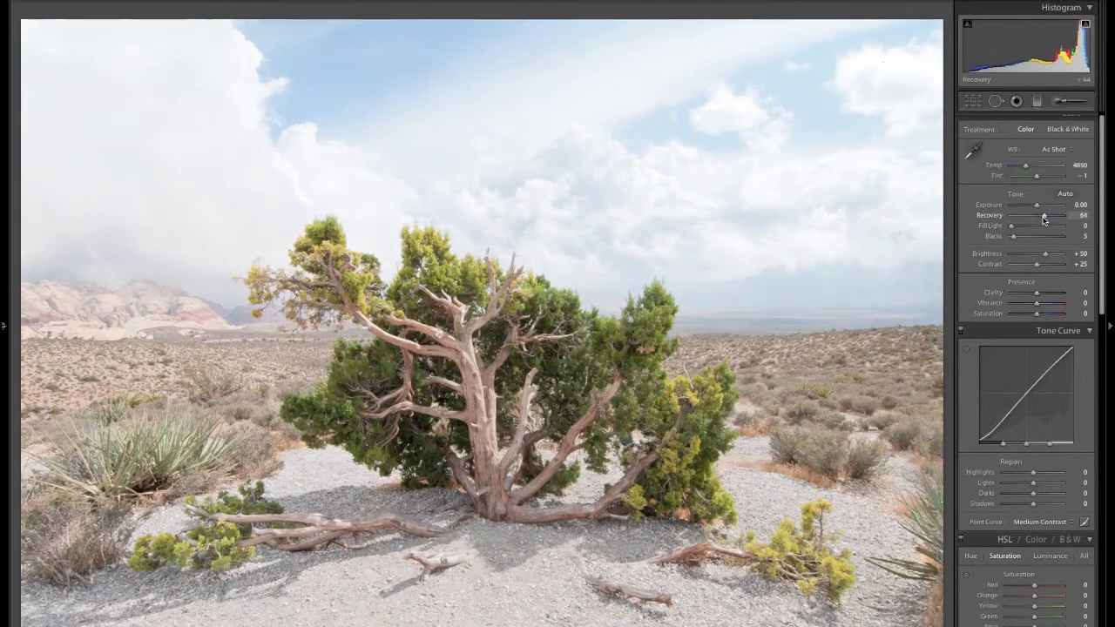
pyautogui.moveTo(1048, 215); pyautogui.dragTo(1054, 215)
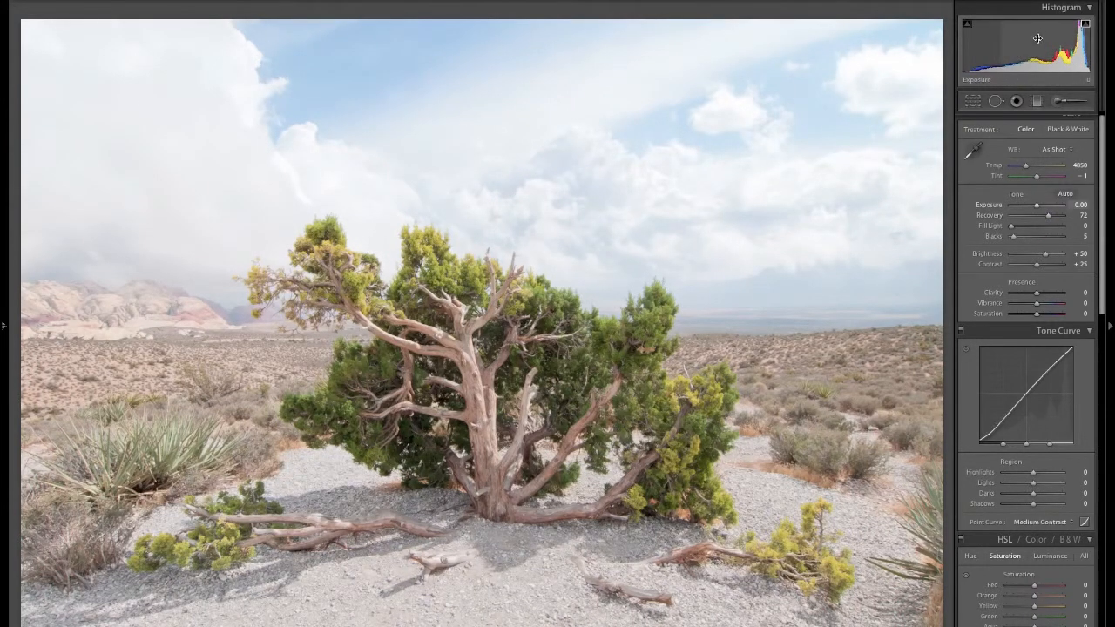
pyautogui.click(1037, 100)
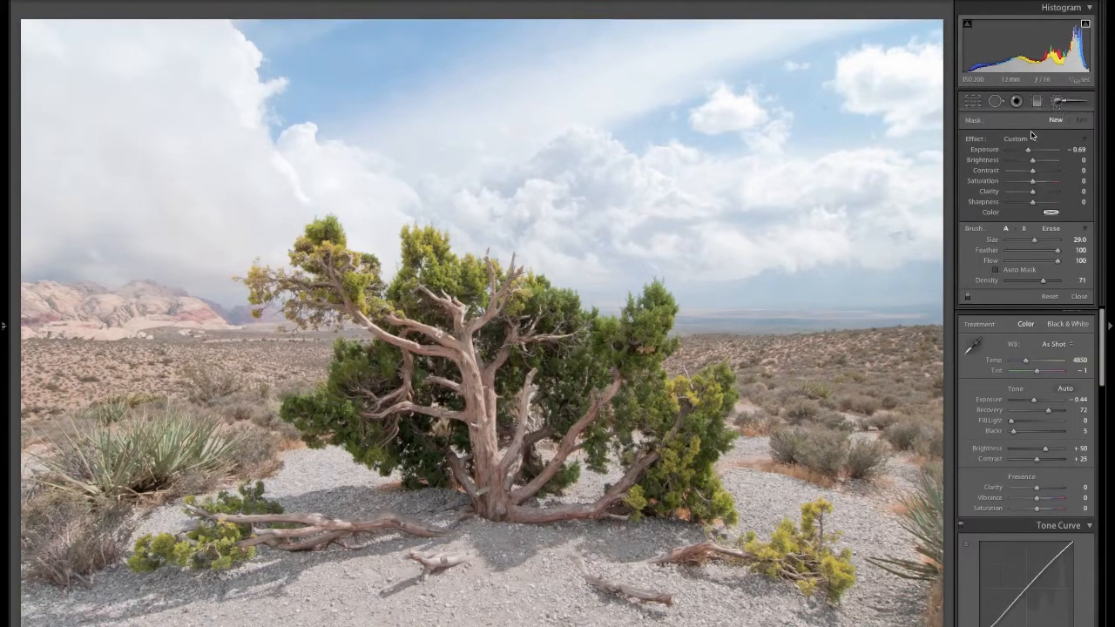
# Paint a Burn (Darken) brush effect over the bright clouds at upper right.
pyautogui.click(1020, 137)
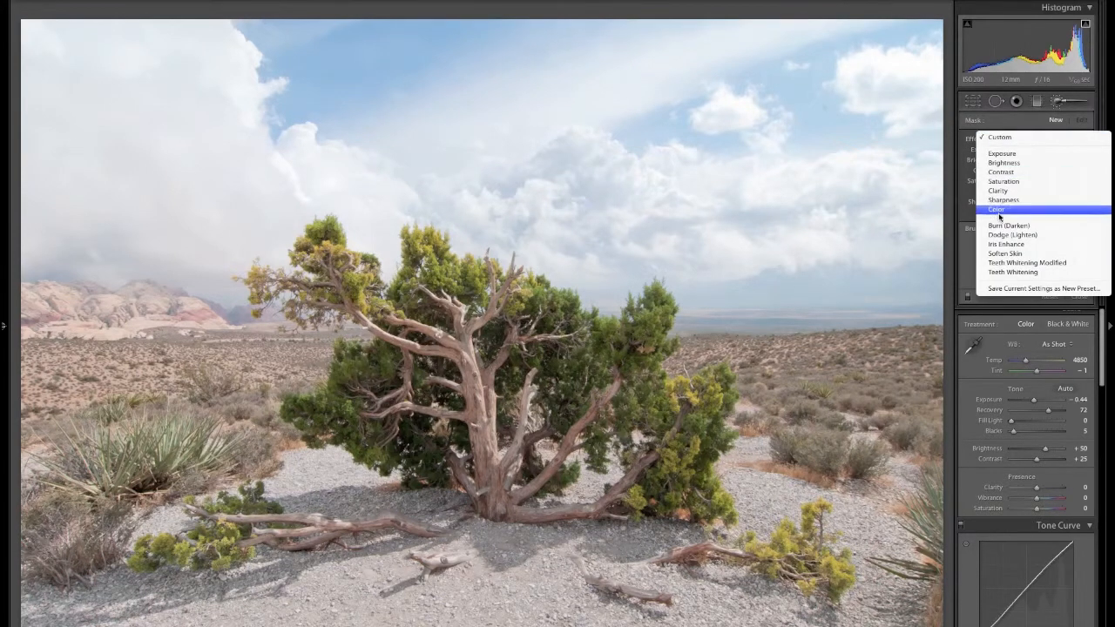
pyautogui.click(1009, 226)
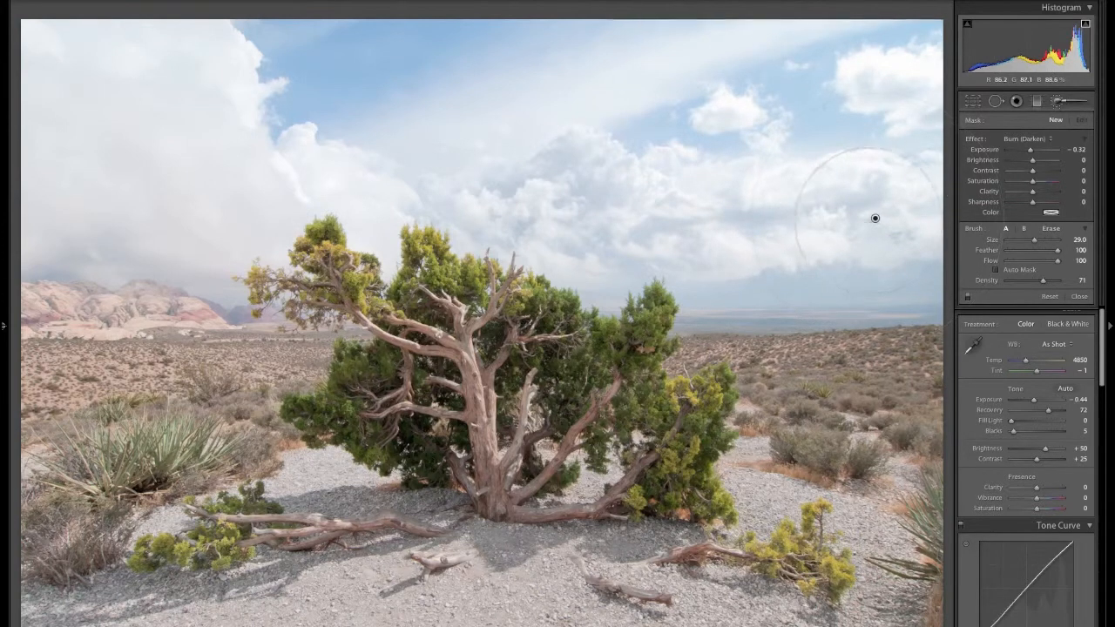
pyautogui.moveTo(875, 218); pyautogui.dragTo(135, 169)
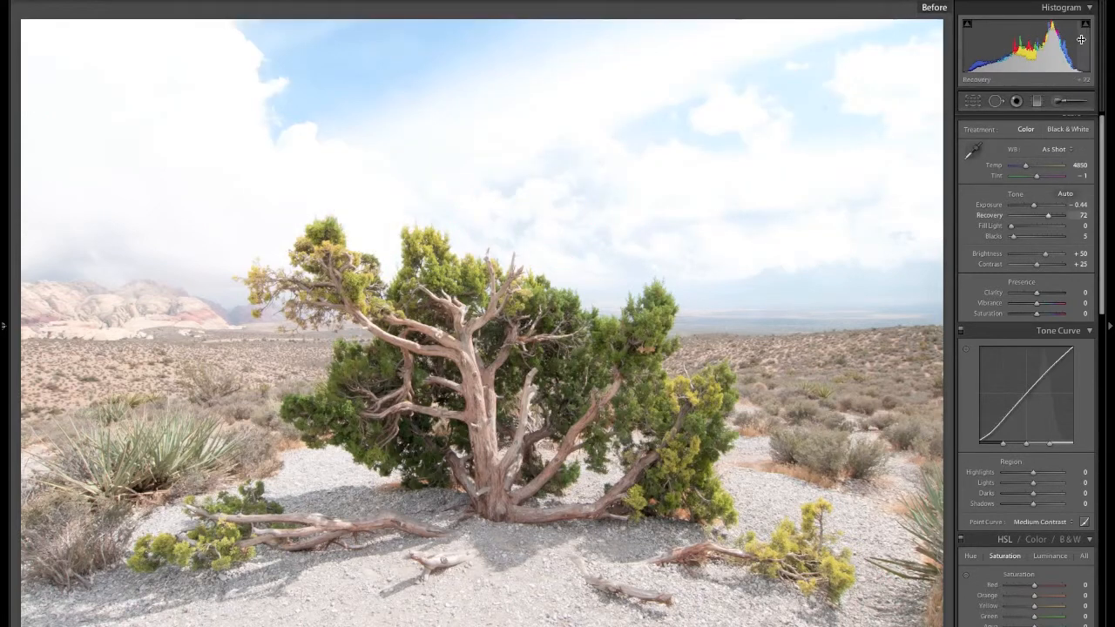
pyautogui.moveTo(759, 251)
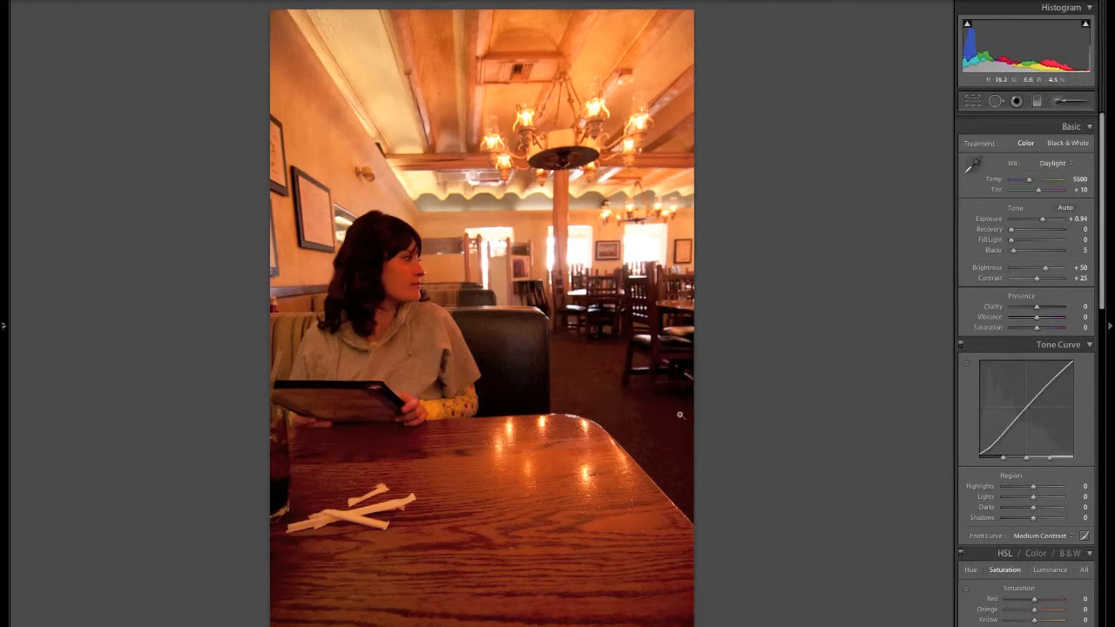
pyautogui.moveTo(650, 382)
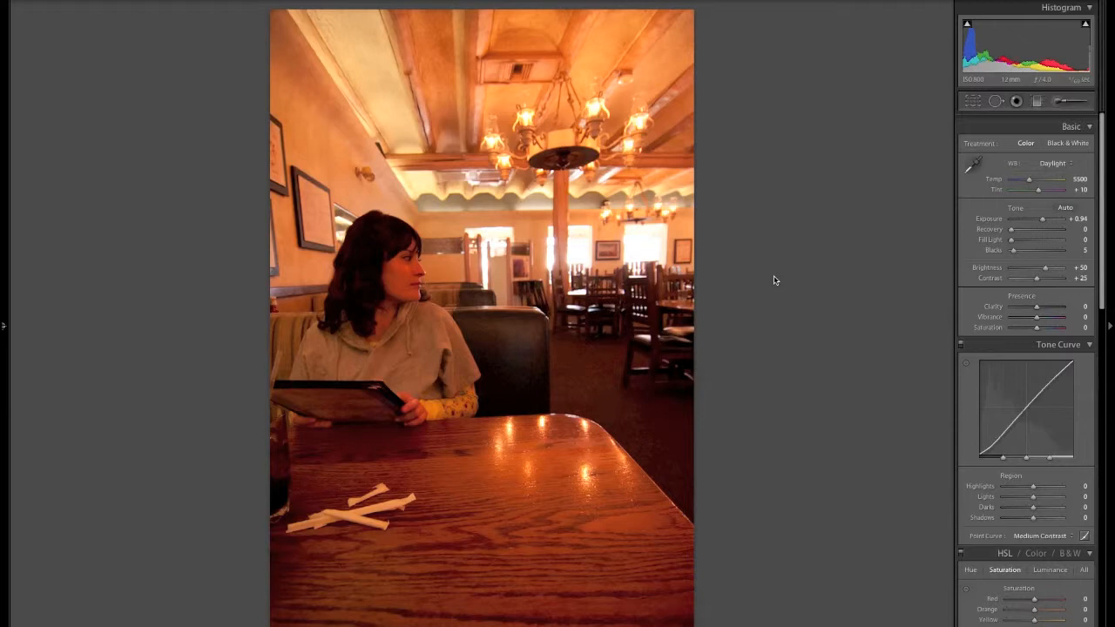
pyautogui.moveTo(399, 77)
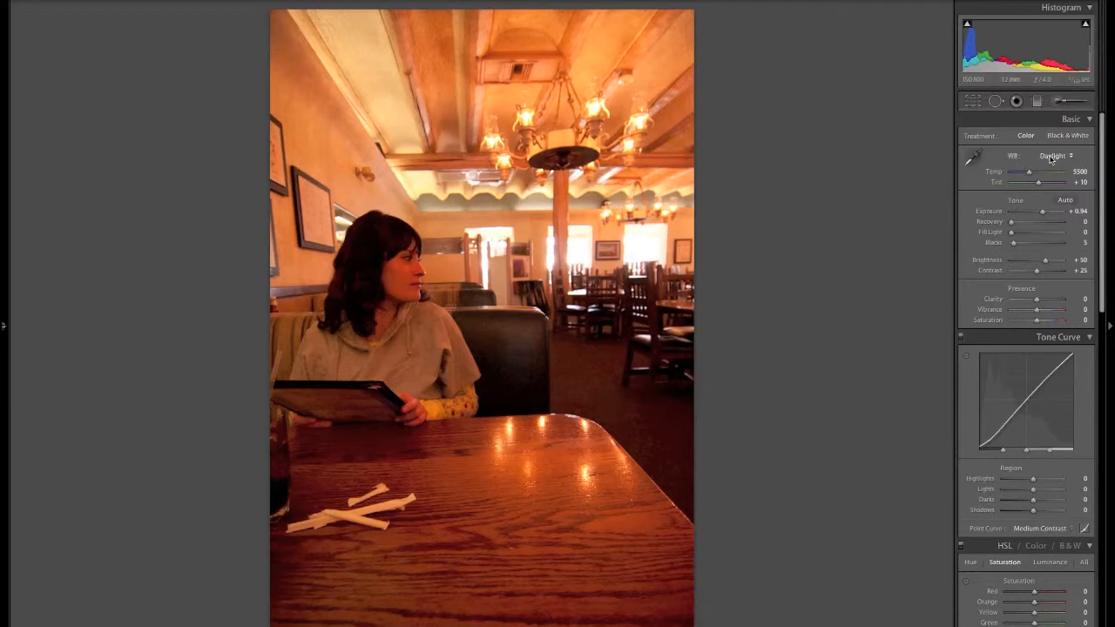
# Set the restaurant photo's white balance to As Shot (temperature 5550, tint −7).
pyautogui.click(1054, 156)
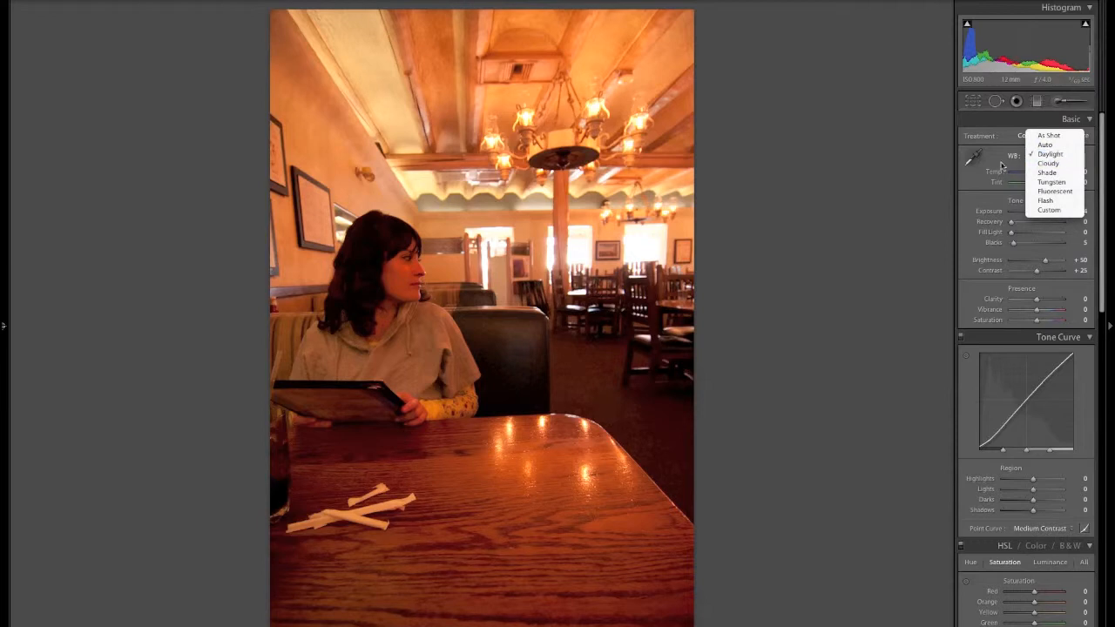
pyautogui.click(1050, 154)
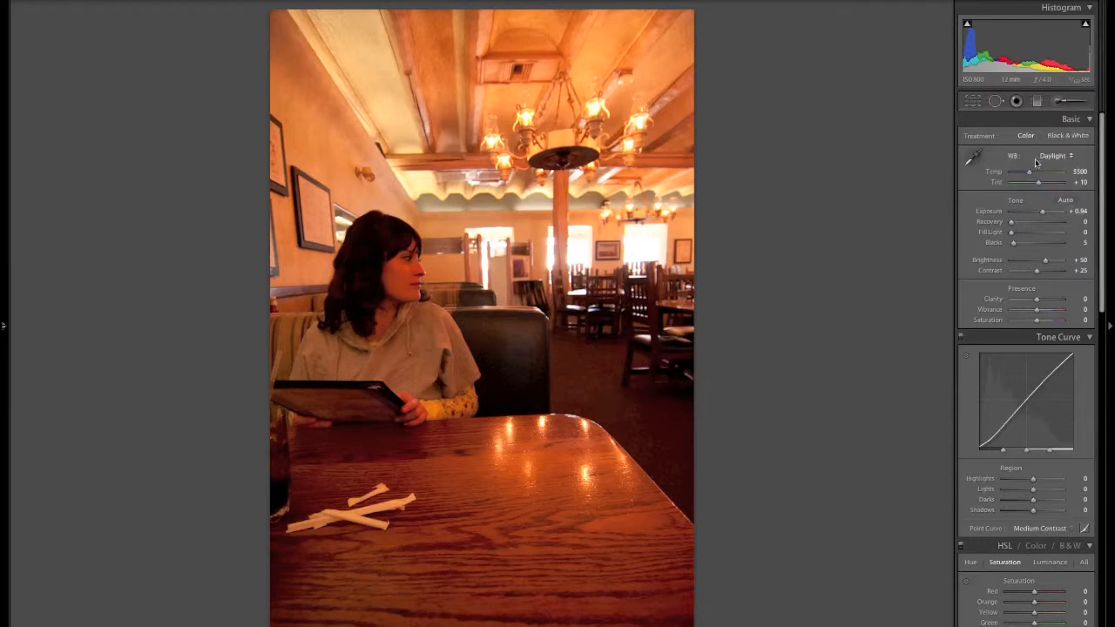
pyautogui.click(1053, 155)
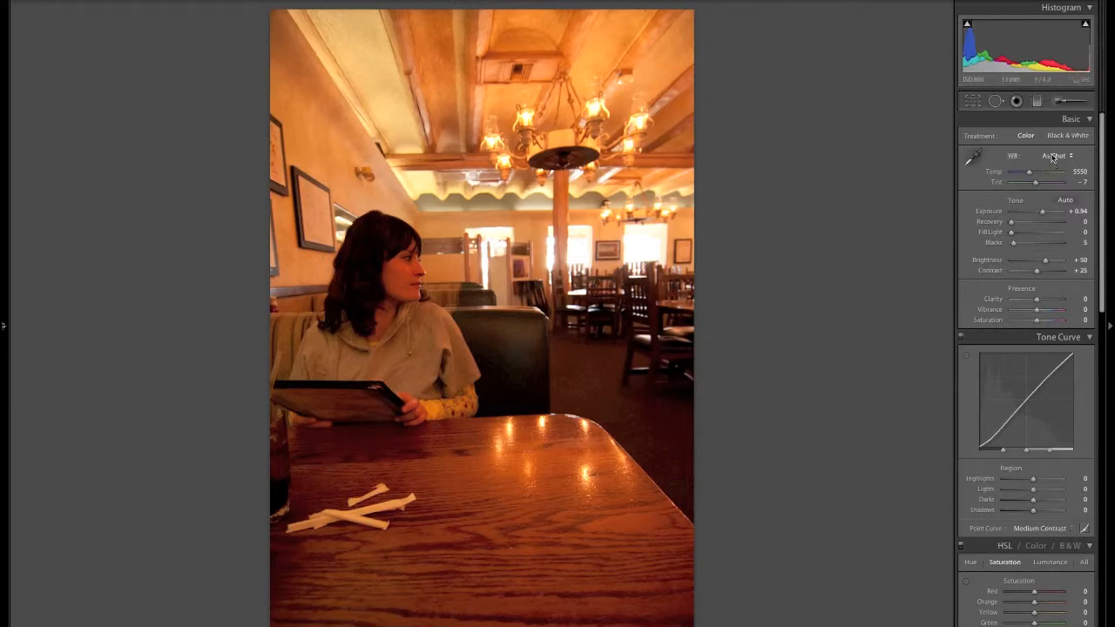
pyautogui.click(1055, 156)
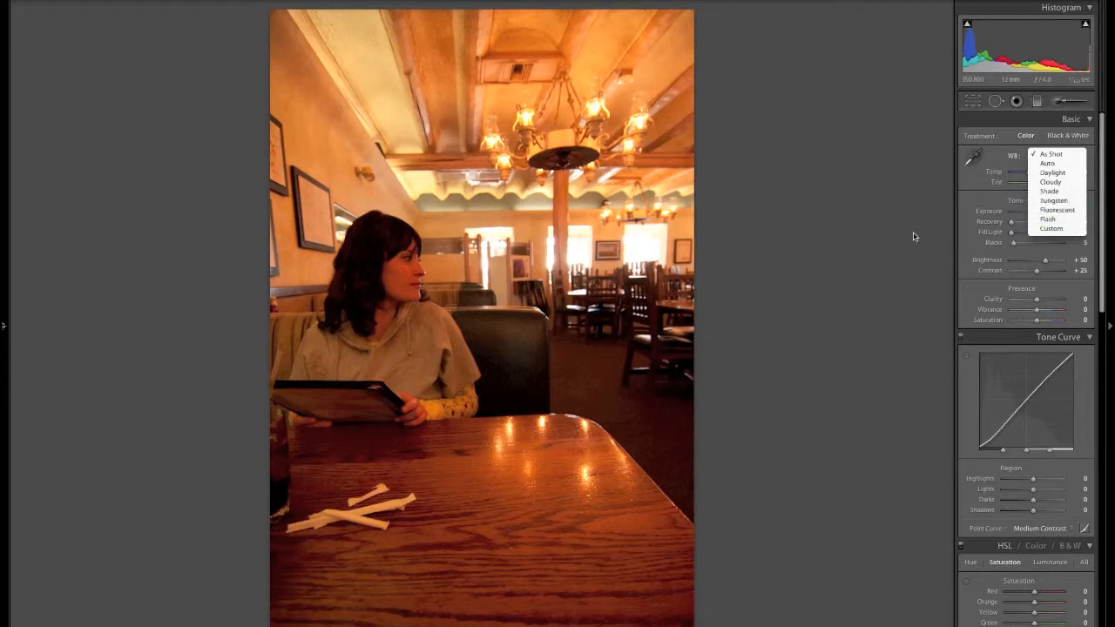
pyautogui.moveTo(969, 188)
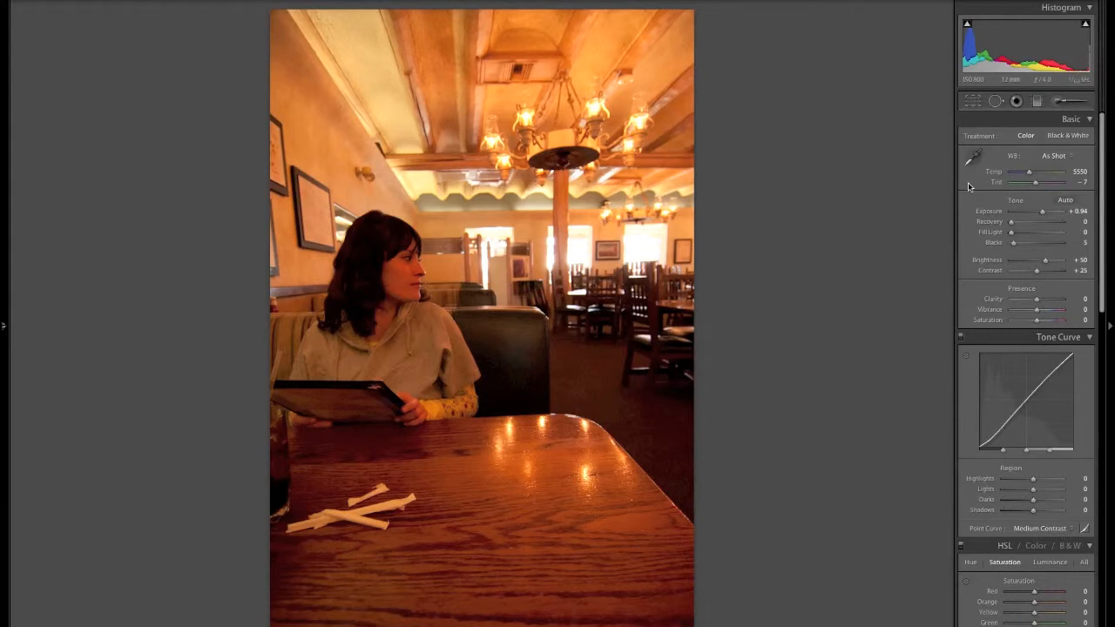
# Apply Tungsten white balance, raise Exposure to +1.20, then revert white balance to As Shot.
pyautogui.click(1054, 156)
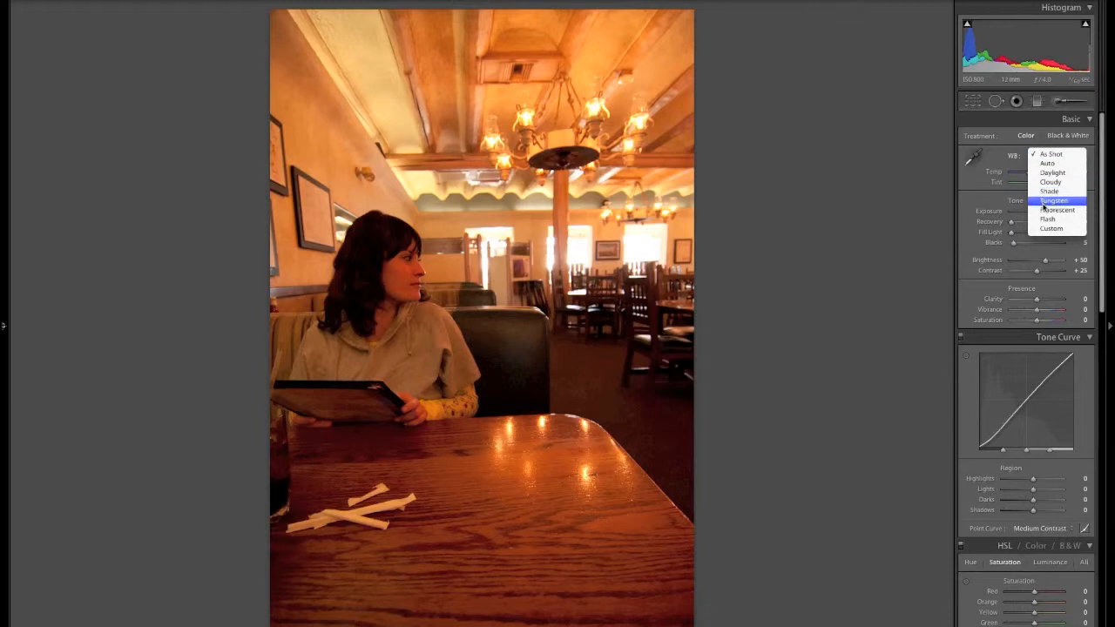
pyautogui.click(1054, 200)
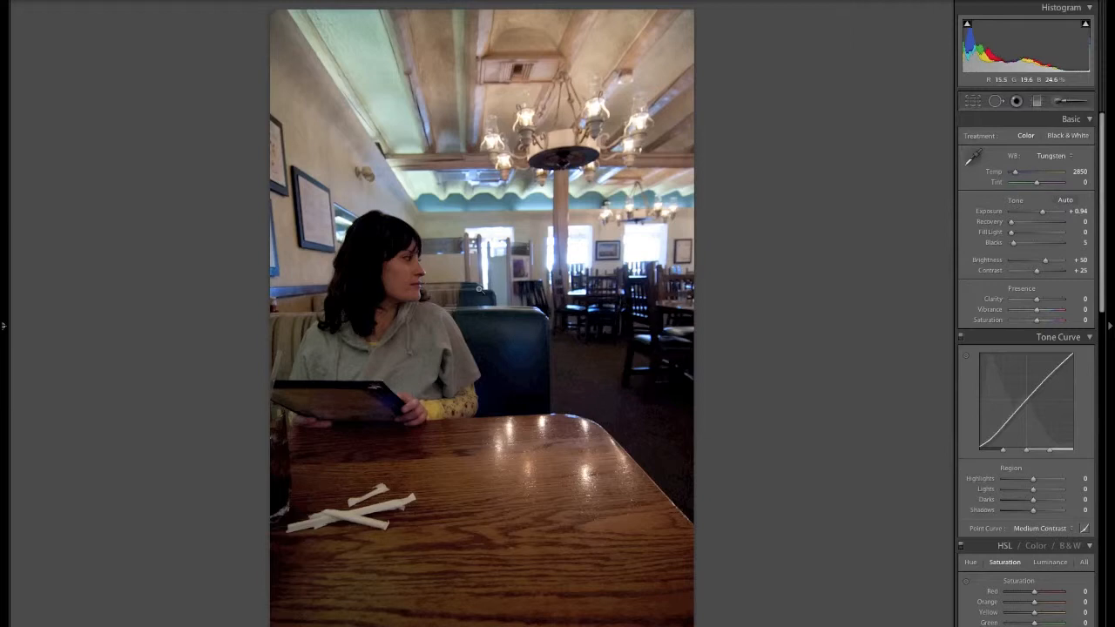
pyautogui.moveTo(1044, 210); pyautogui.dragTo(1049, 211)
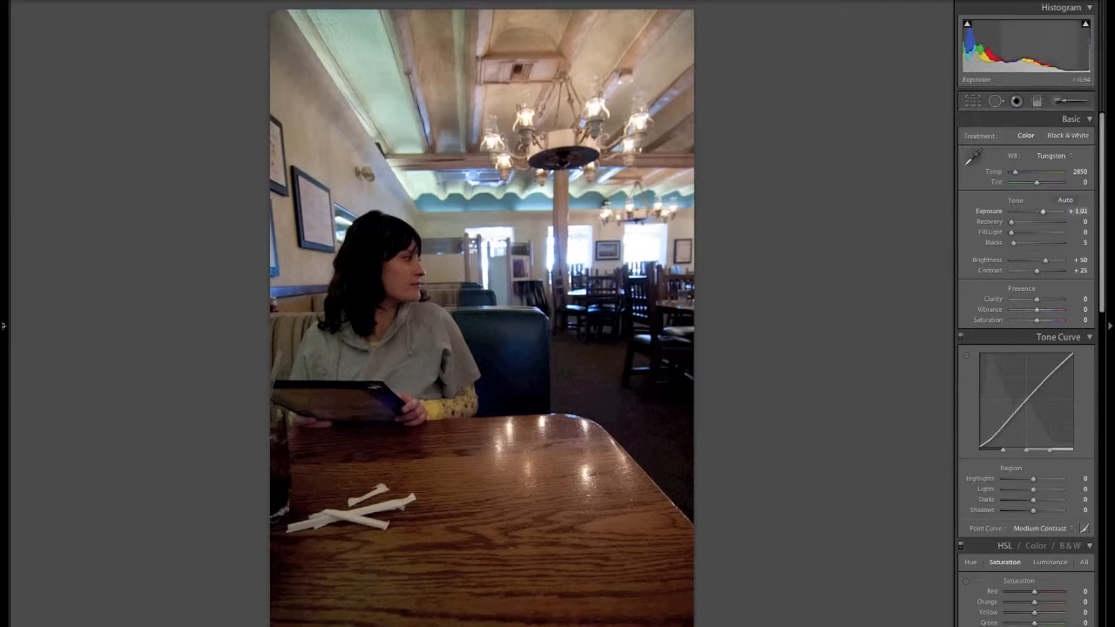
pyautogui.moveTo(1044, 211); pyautogui.dragTo(1049, 210)
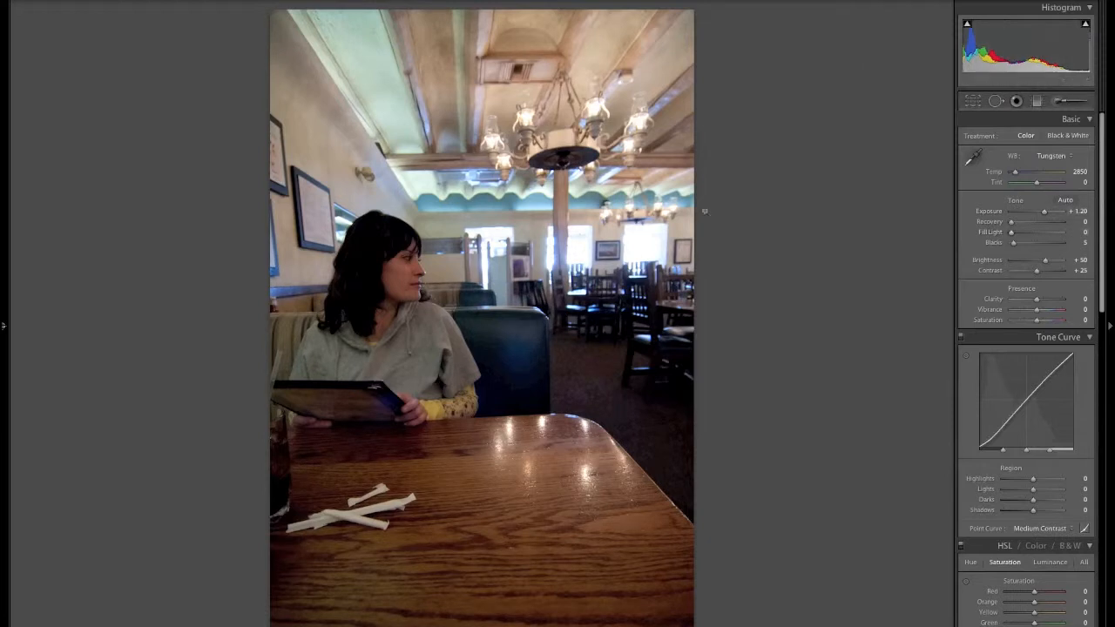
pyautogui.moveTo(818, 499)
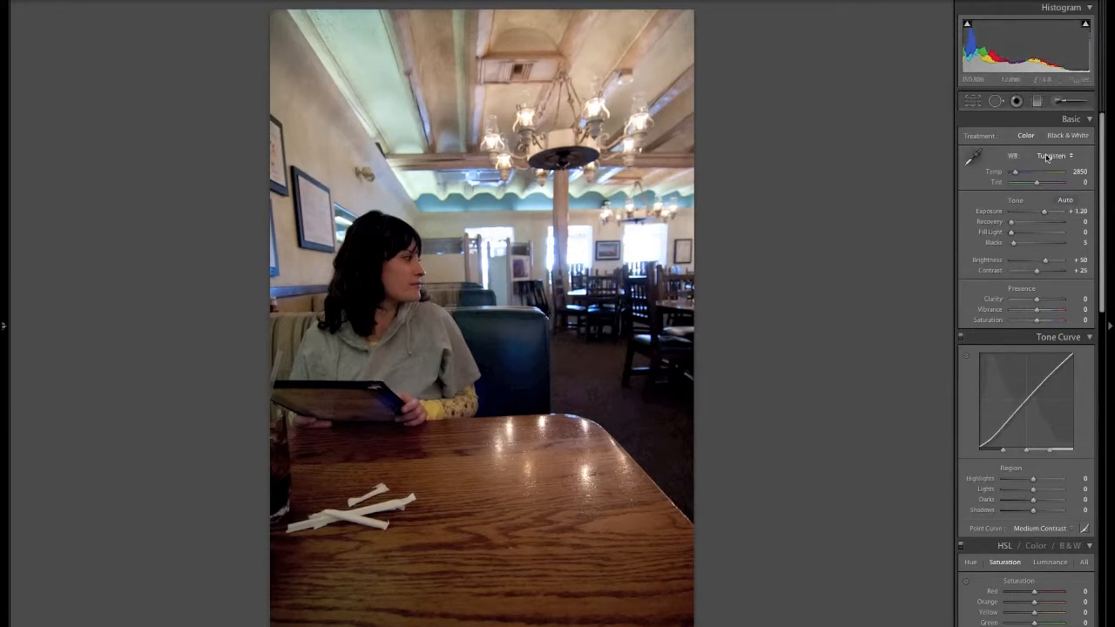
pyautogui.click(1054, 155)
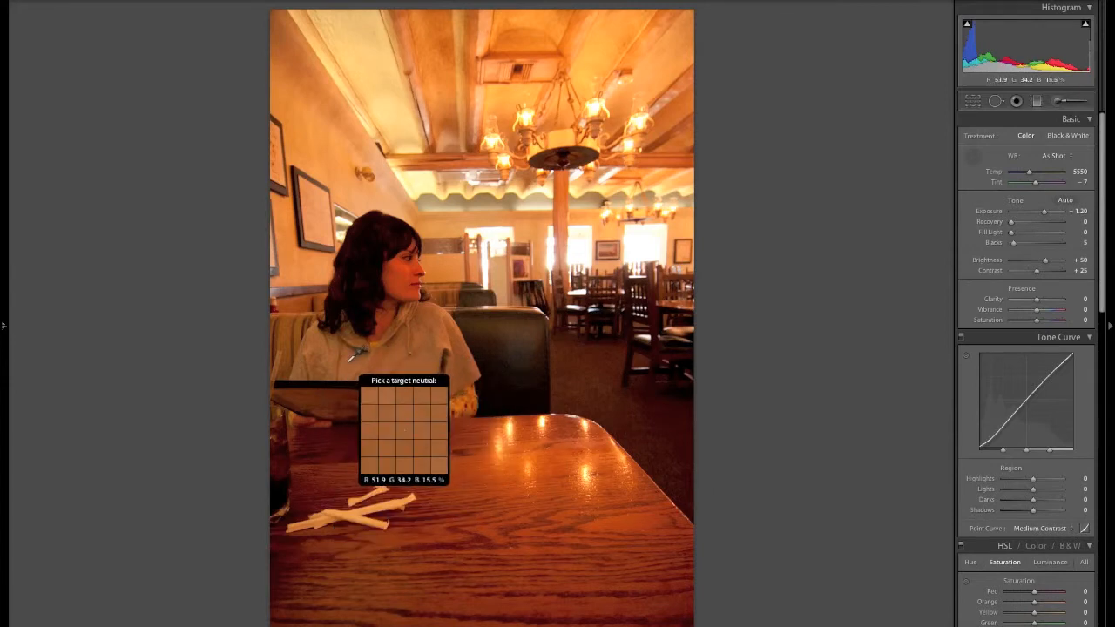
# Sample the white balance from the grey sweatshirt.
pyautogui.click(348, 365)
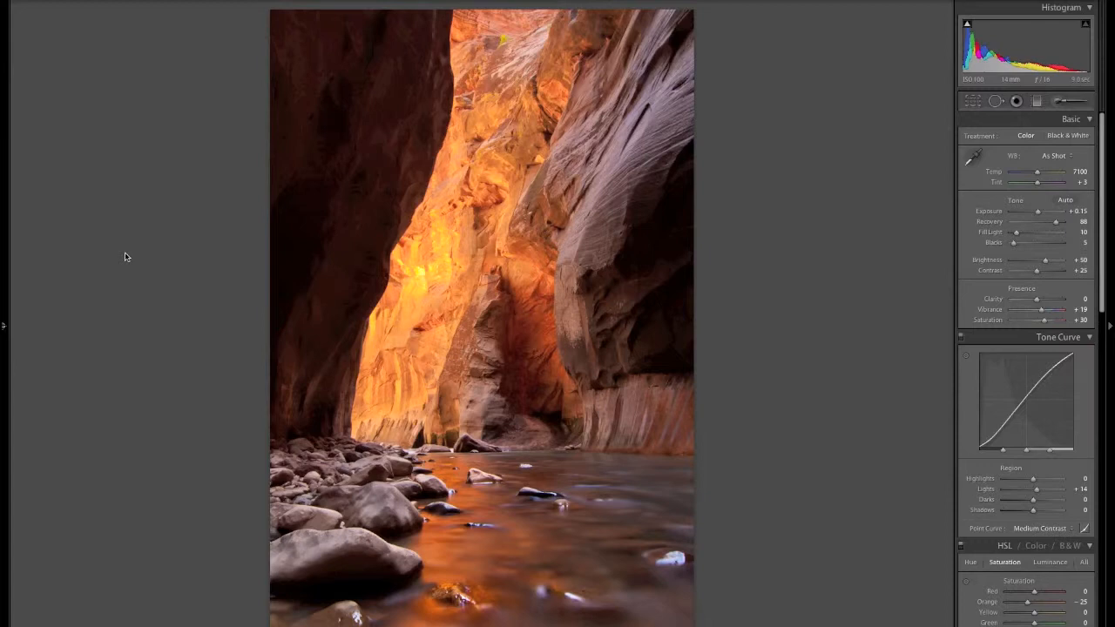
pyautogui.moveTo(268, 335)
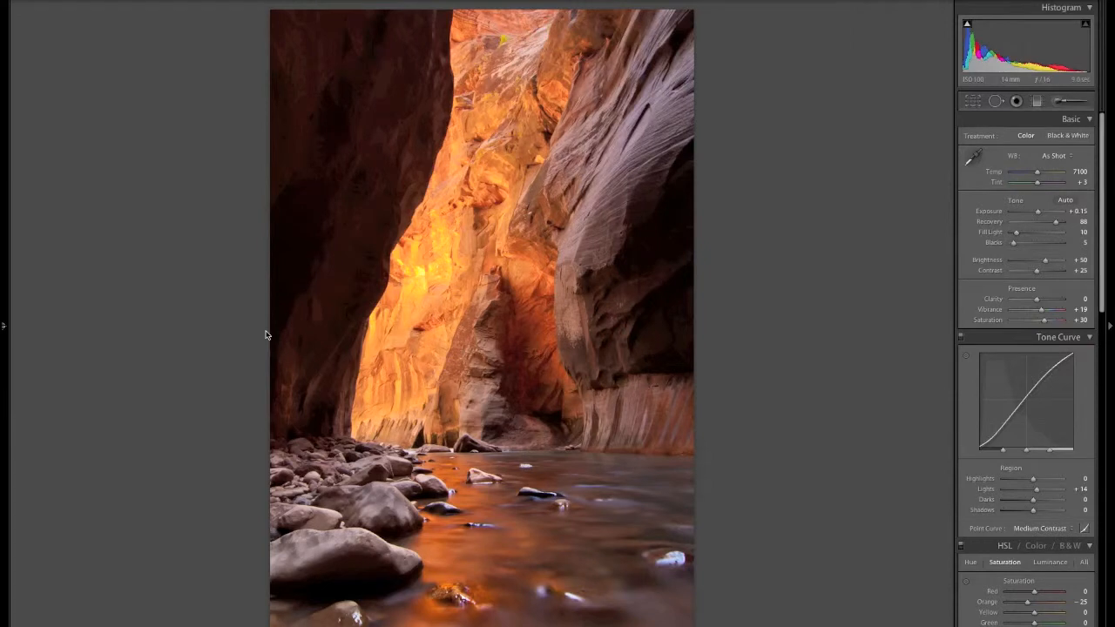
pyautogui.moveTo(504, 345)
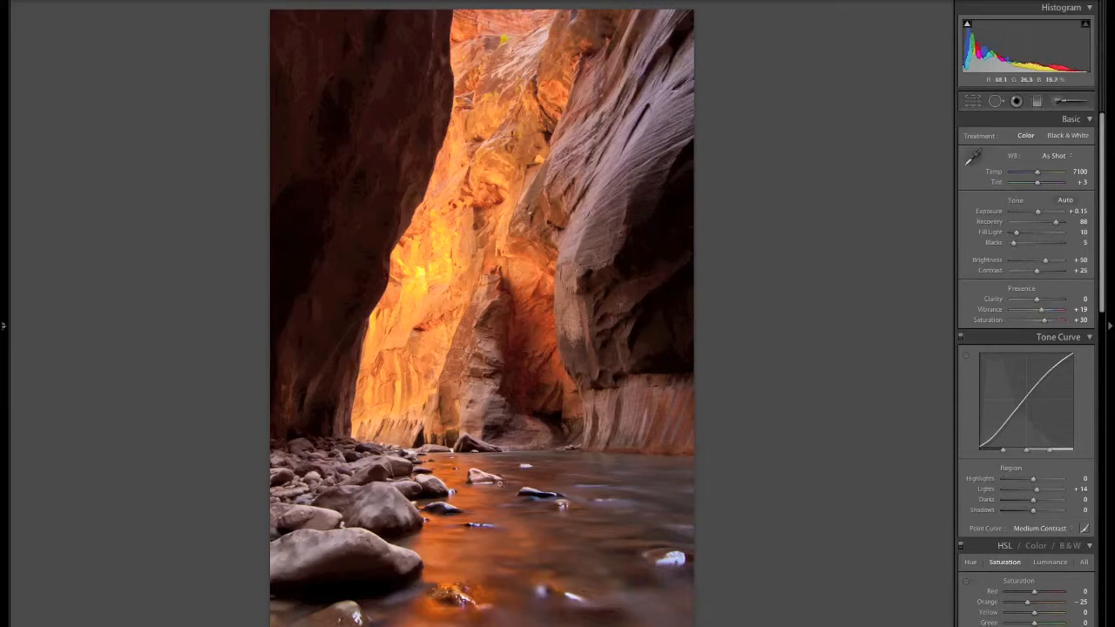
pyautogui.moveTo(932, 277)
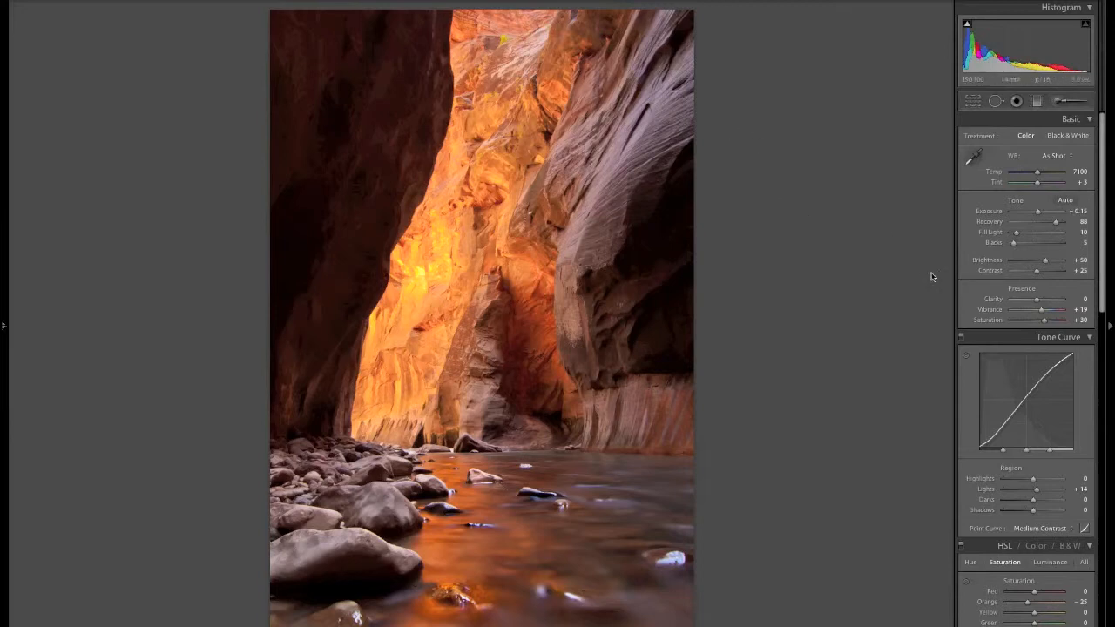
pyautogui.moveTo(891, 383)
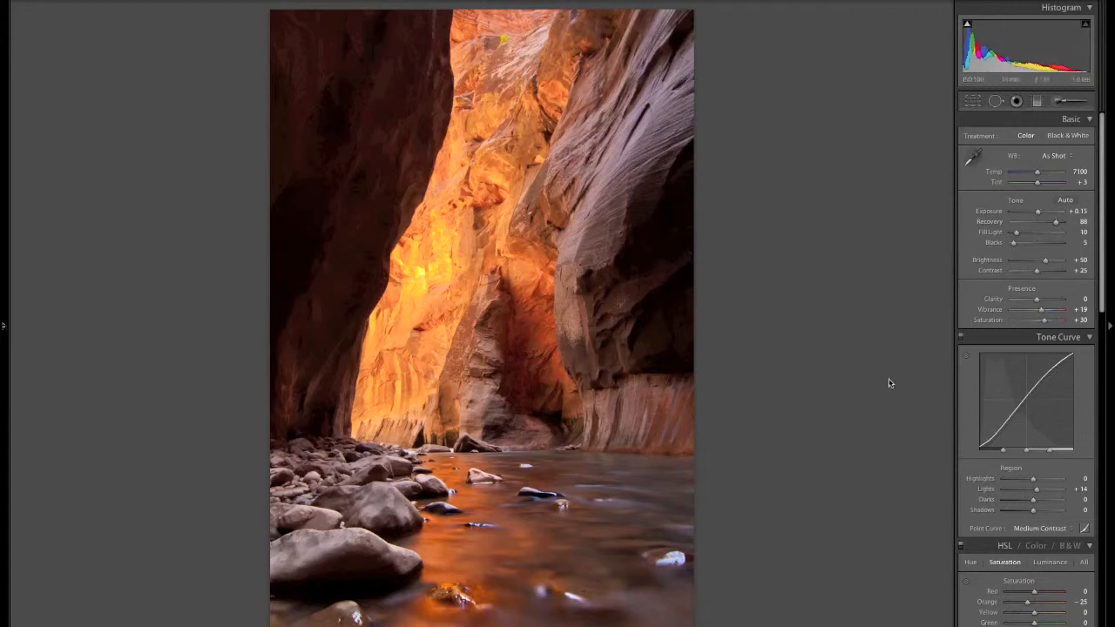
pyautogui.moveTo(874, 421)
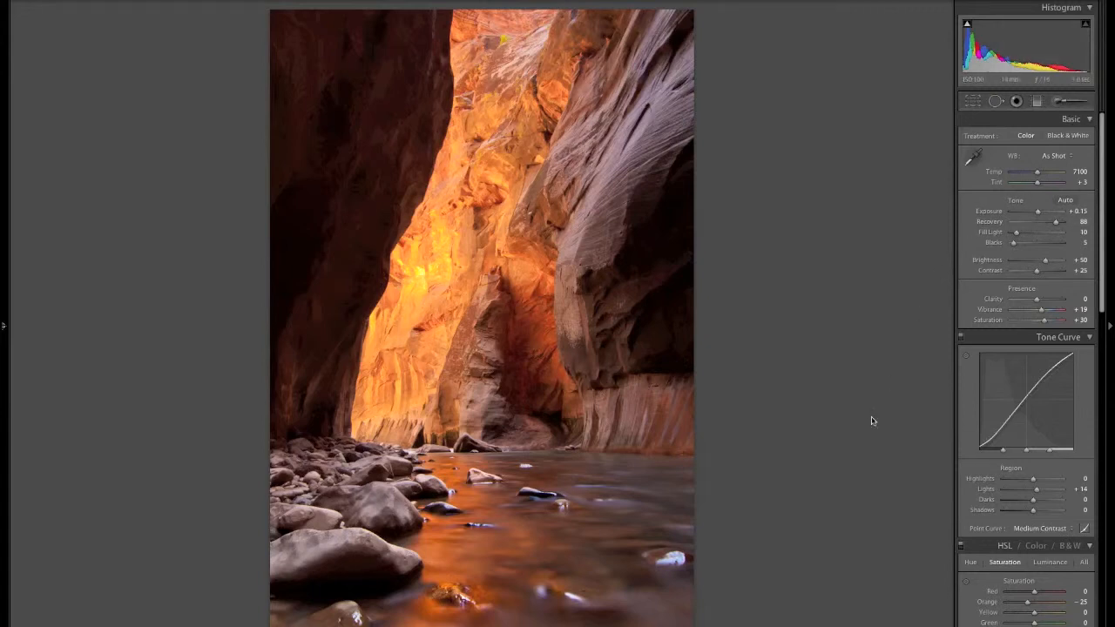
pyautogui.moveTo(1044, 184)
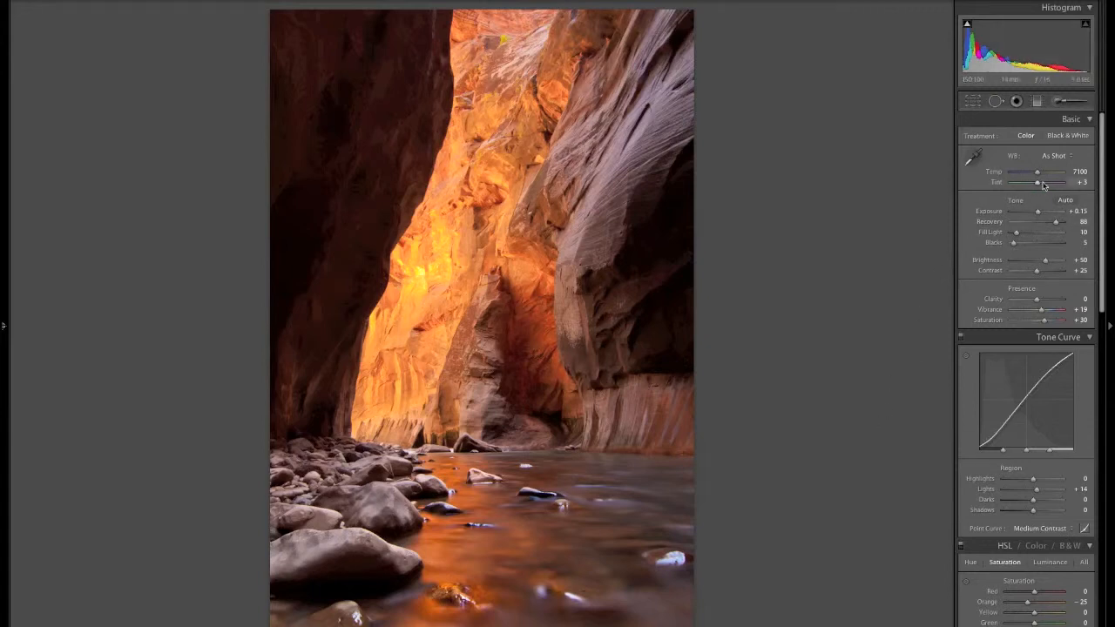
# Check the WB presets and cool the canyon photo's temperature to about 6970.
pyautogui.click(1054, 155)
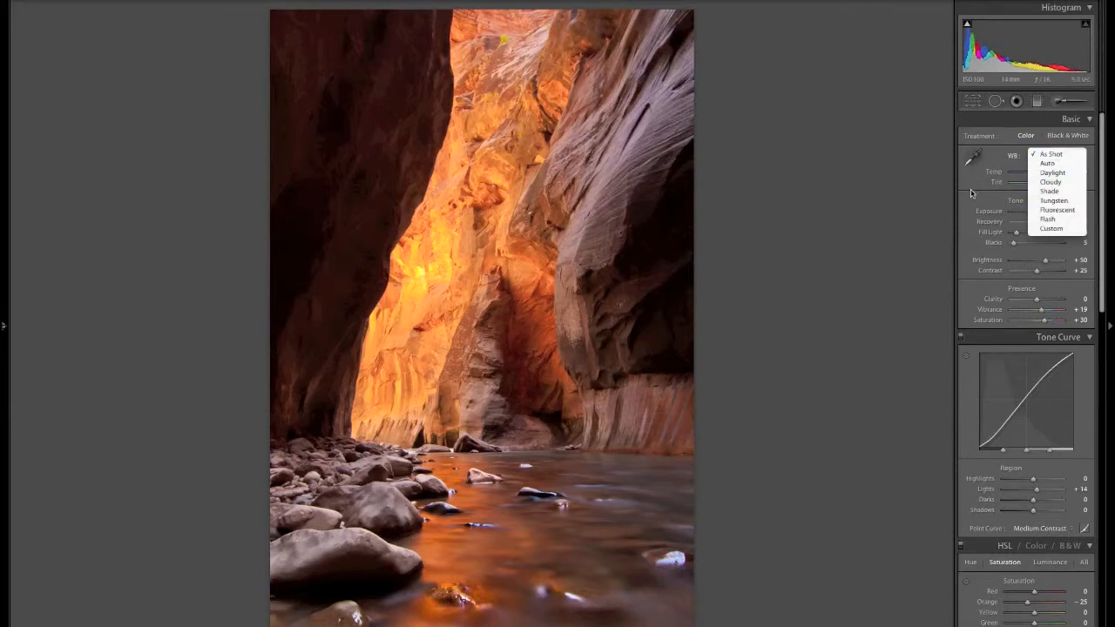
pyautogui.click(1052, 154)
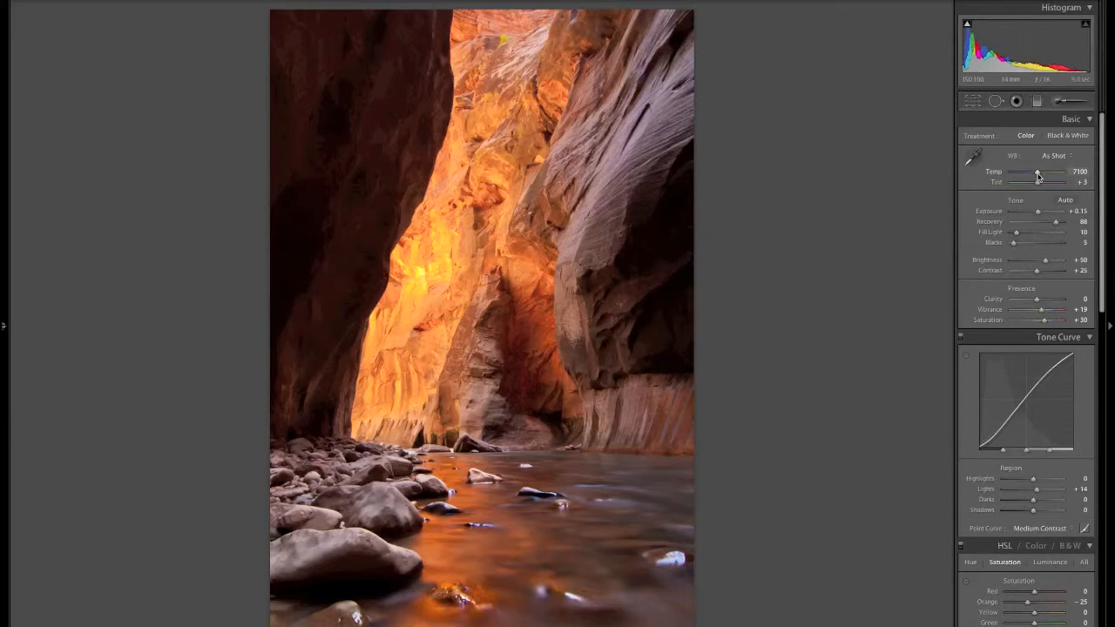
pyautogui.moveTo(1008, 175)
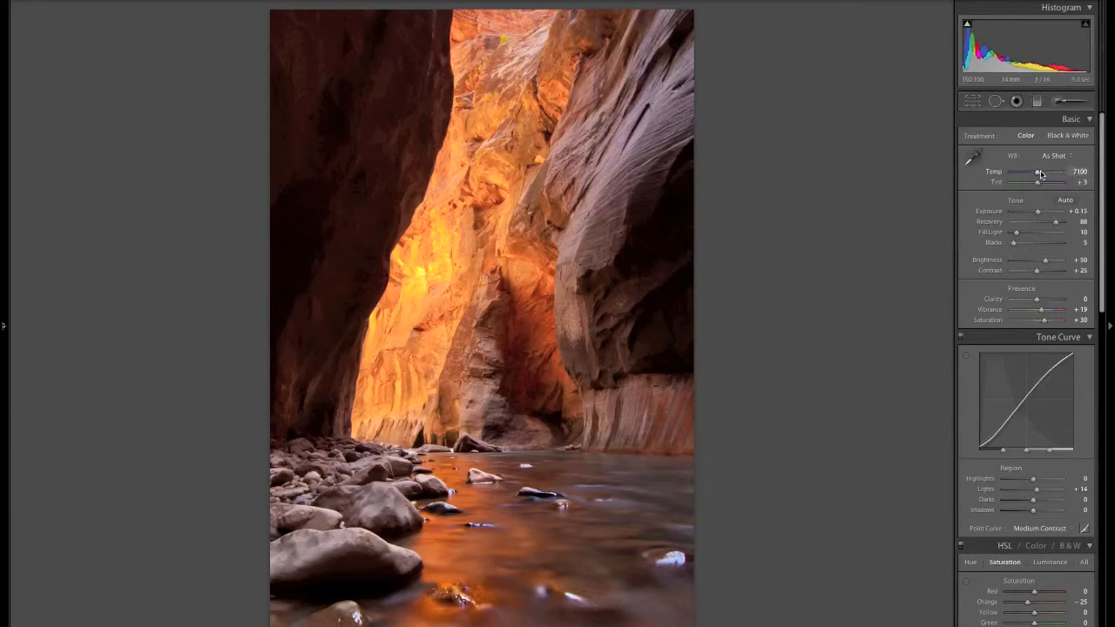
pyautogui.moveTo(1041, 175); pyautogui.dragTo(1037, 175)
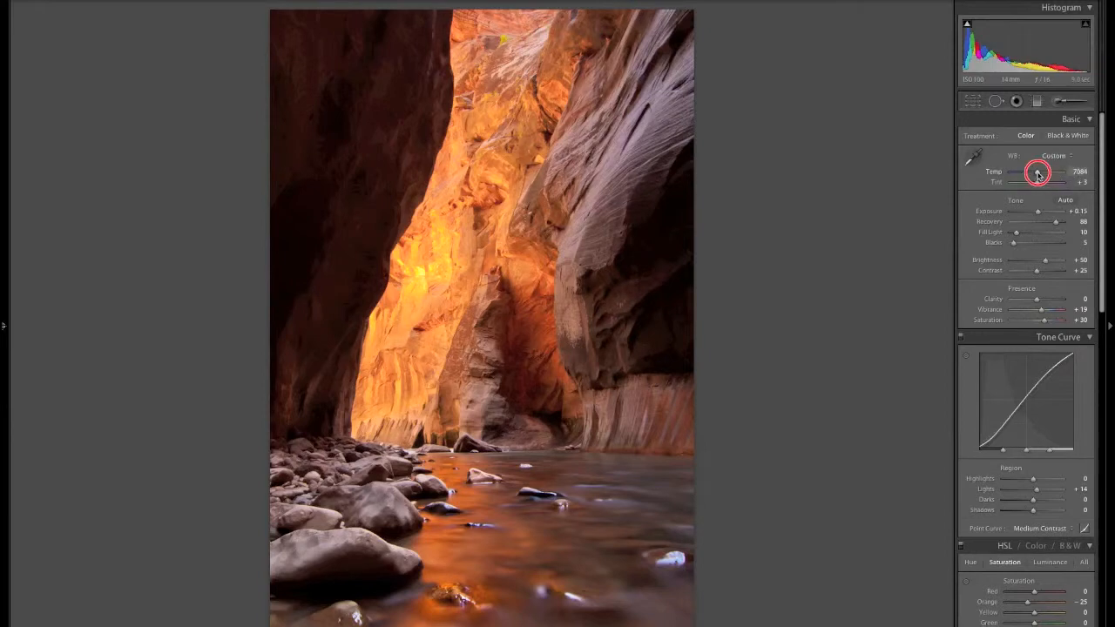
pyautogui.moveTo(1037, 172); pyautogui.dragTo(1045, 172)
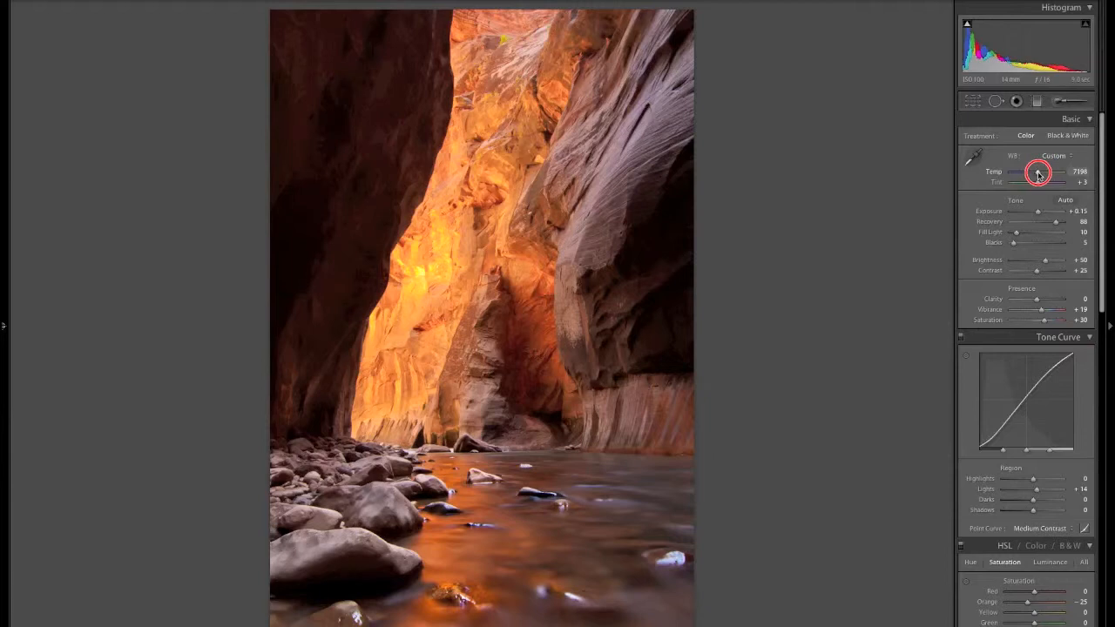
pyautogui.moveTo(1045, 171); pyautogui.dragTo(1033, 172)
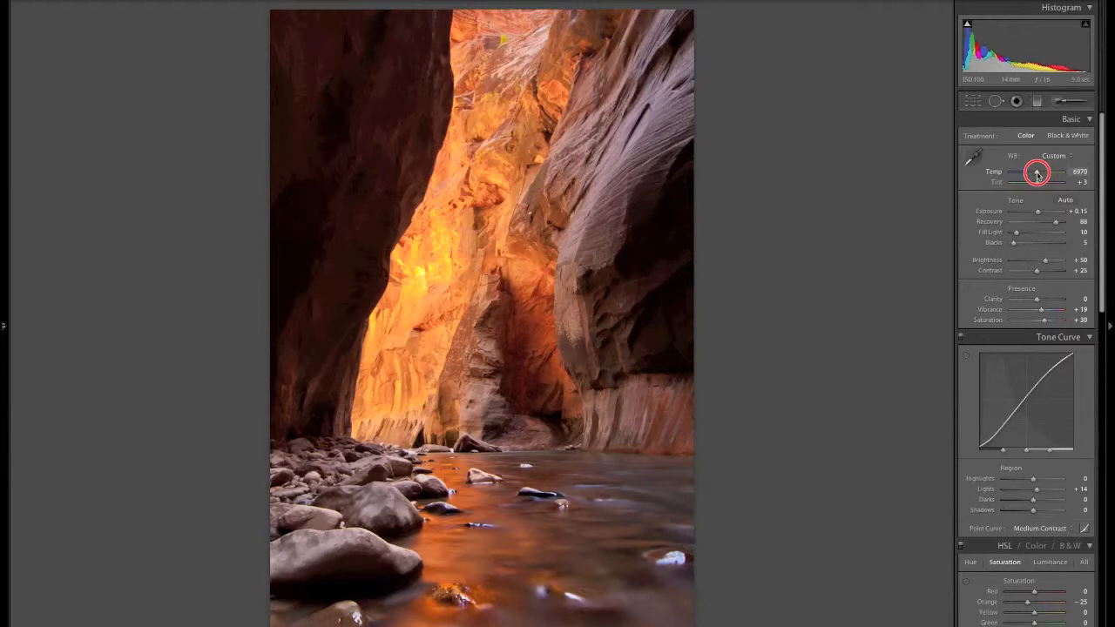
# Keep adjusting the canyon photo's temperature, settling at a Custom 5462.
pyautogui.moveTo(1057, 172); pyautogui.dragTo(1037, 171)
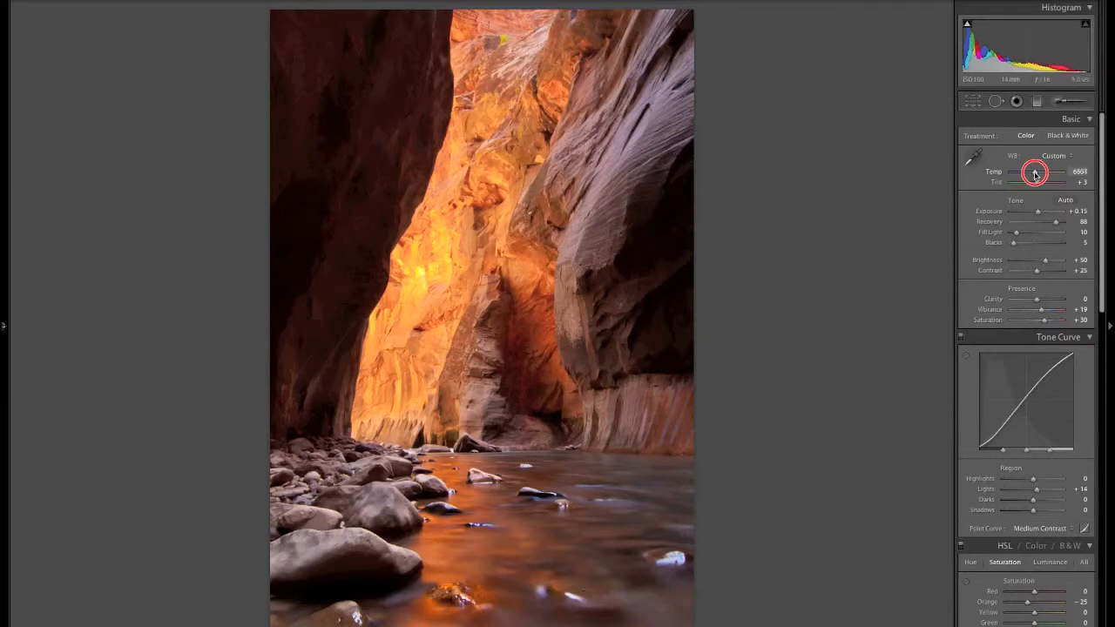
pyautogui.moveTo(1035, 172); pyautogui.dragTo(1030, 172)
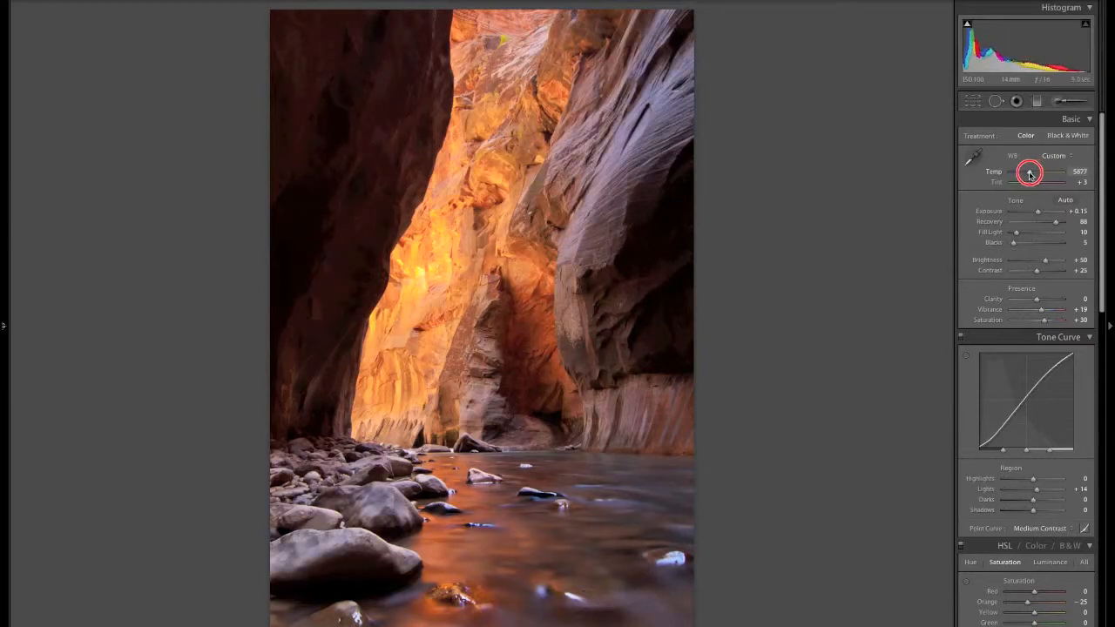
pyautogui.moveTo(1041, 172); pyautogui.dragTo(1026, 172)
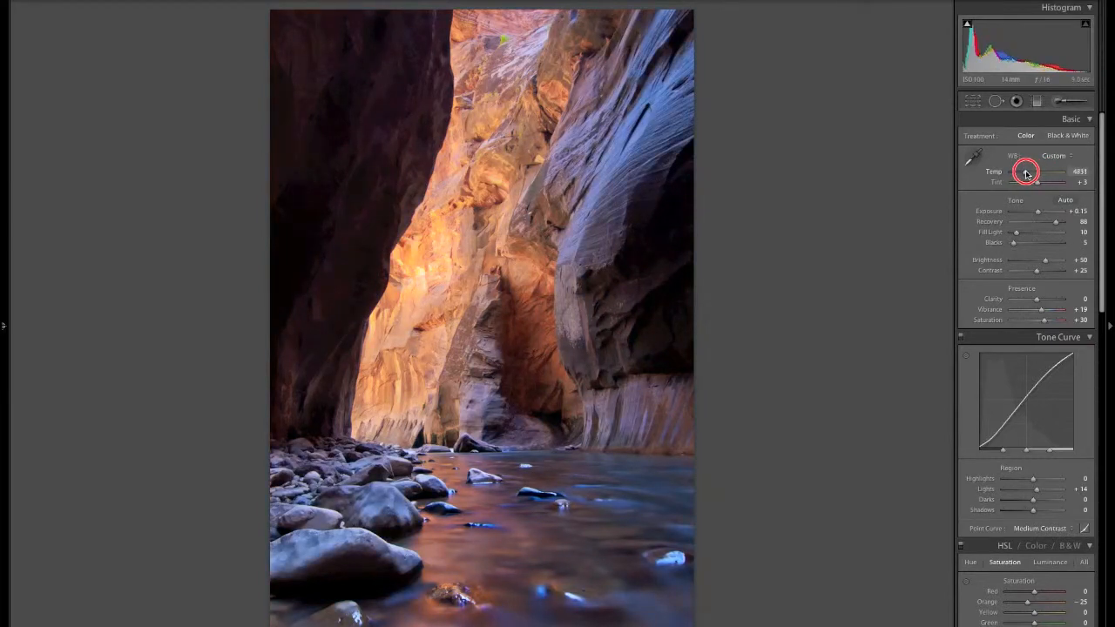
pyautogui.moveTo(1026, 171); pyautogui.dragTo(1033, 171)
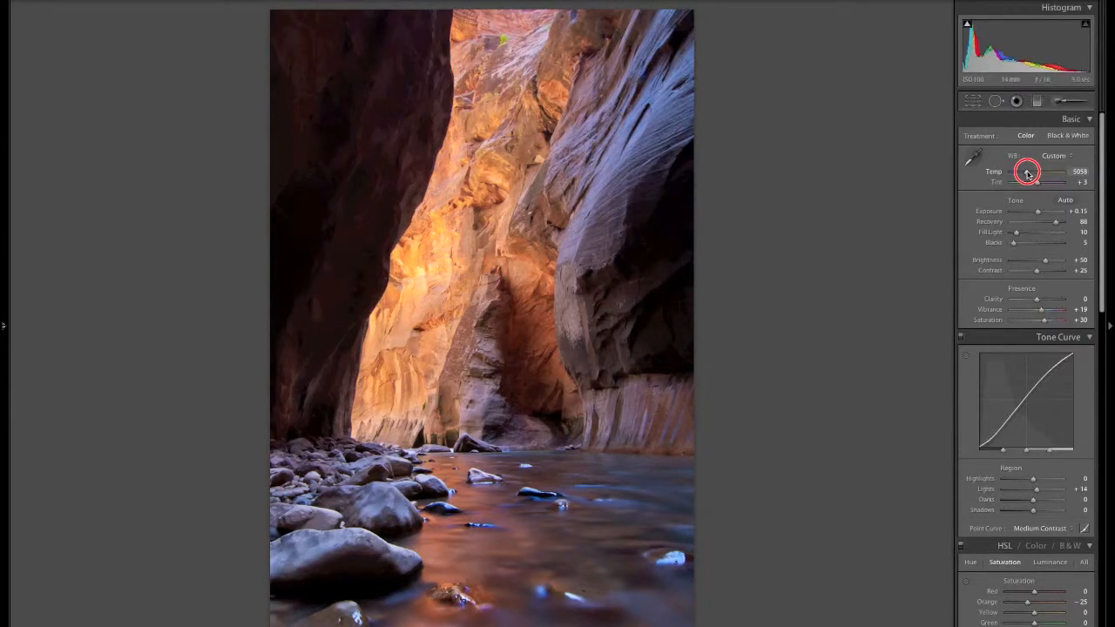
pyautogui.moveTo(1033, 172); pyautogui.dragTo(1036, 172)
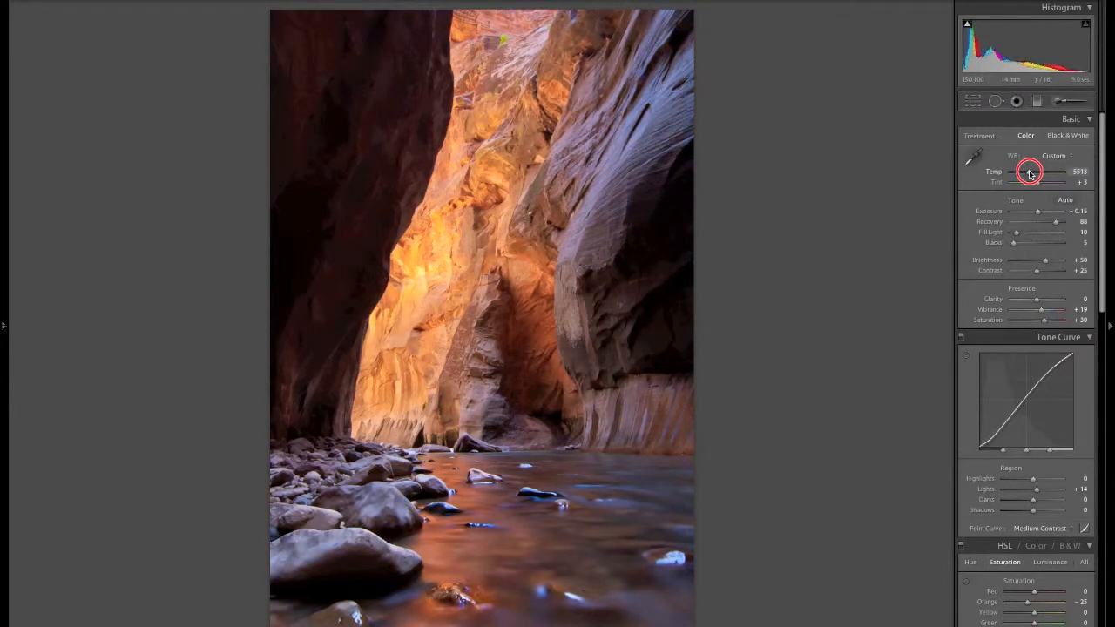
pyautogui.moveTo(1046, 172); pyautogui.dragTo(1026, 171)
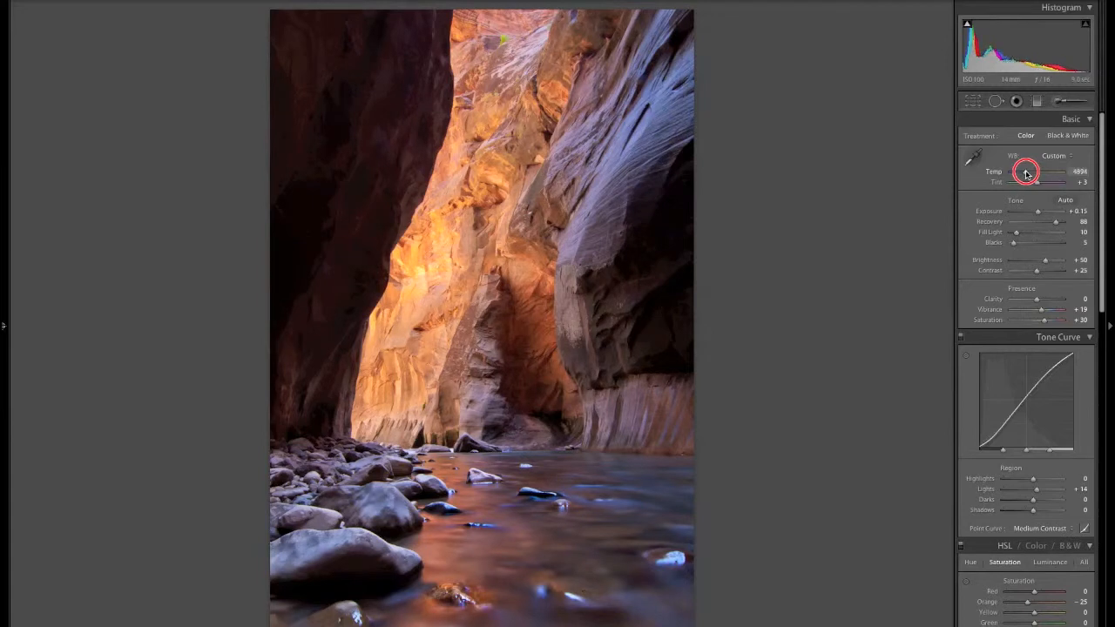
pyautogui.moveTo(1050, 172); pyautogui.dragTo(1029, 172)
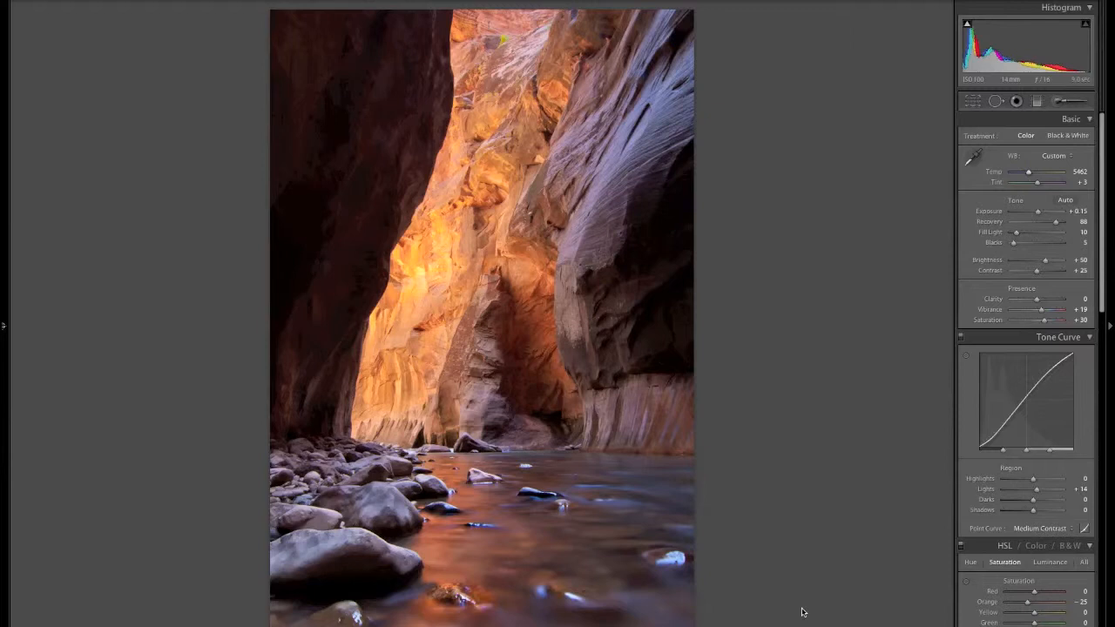
pyautogui.moveTo(1055, 324)
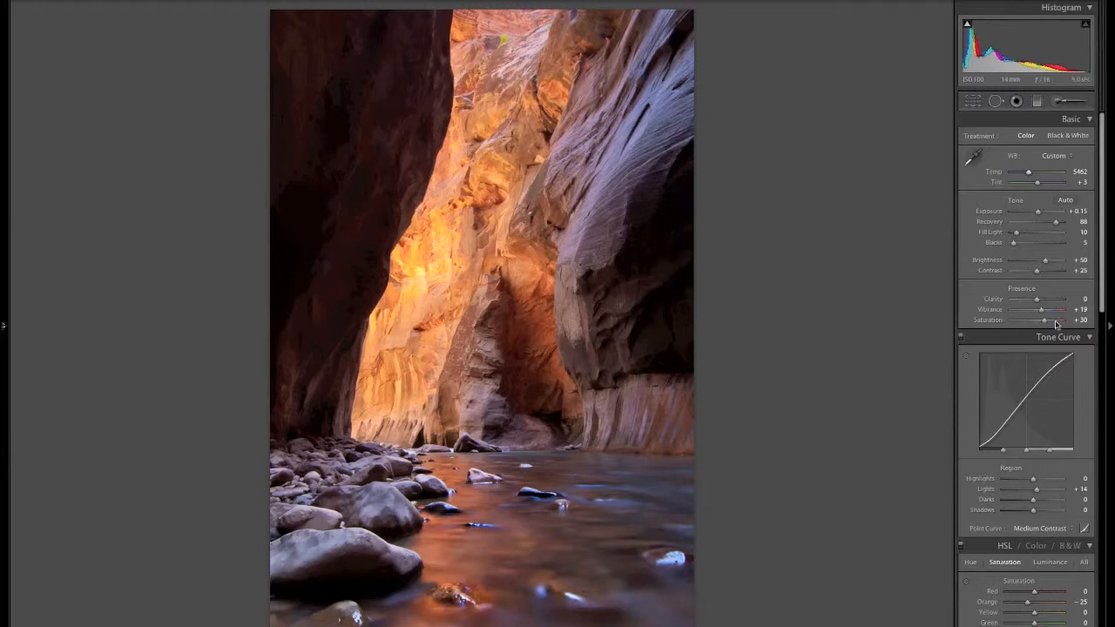
# Raise the canyon photo's Saturation from +30 to about +41.
pyautogui.moveTo(1045, 319); pyautogui.dragTo(1055, 320)
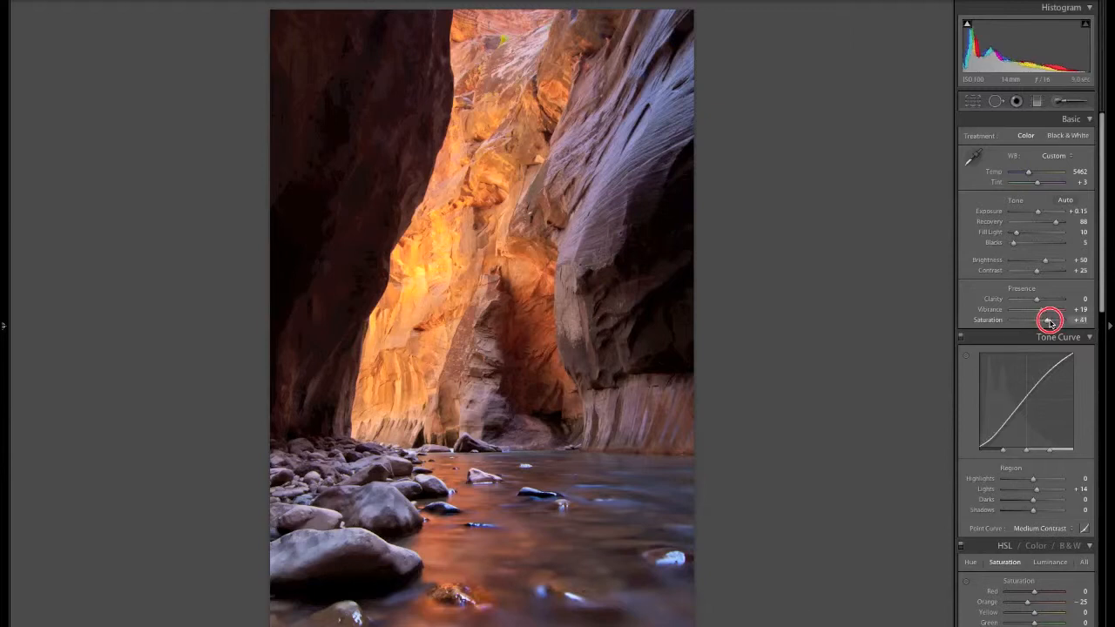
pyautogui.moveTo(1050, 320); pyautogui.dragTo(1055, 320)
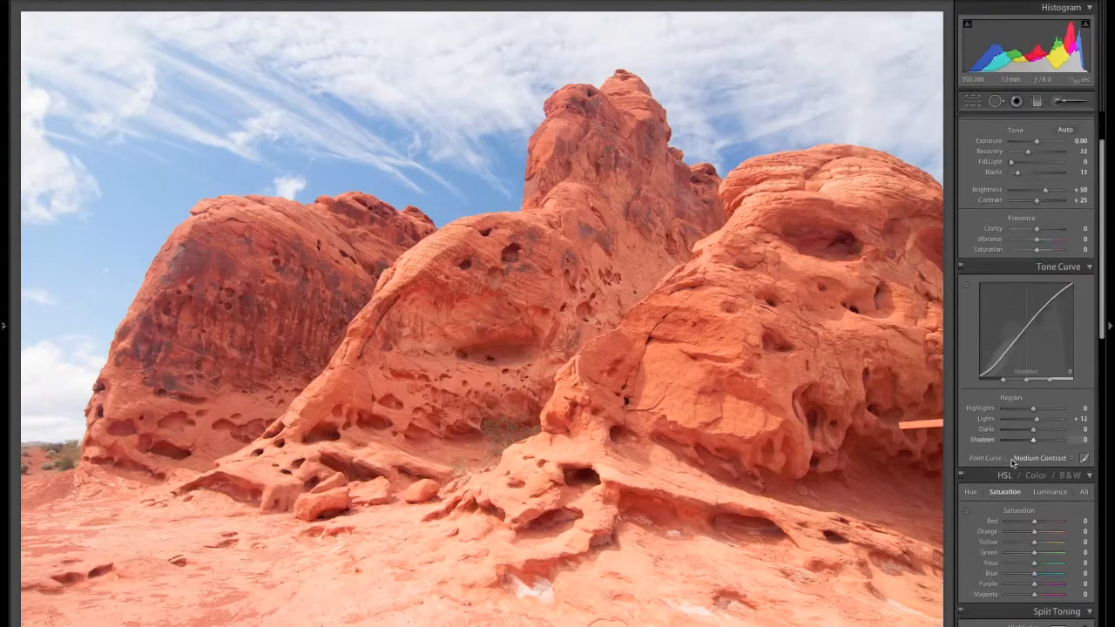
# Scroll to the Detail panel showing sharpening amount 25 and radius 1.0.
pyautogui.scroll(-3)
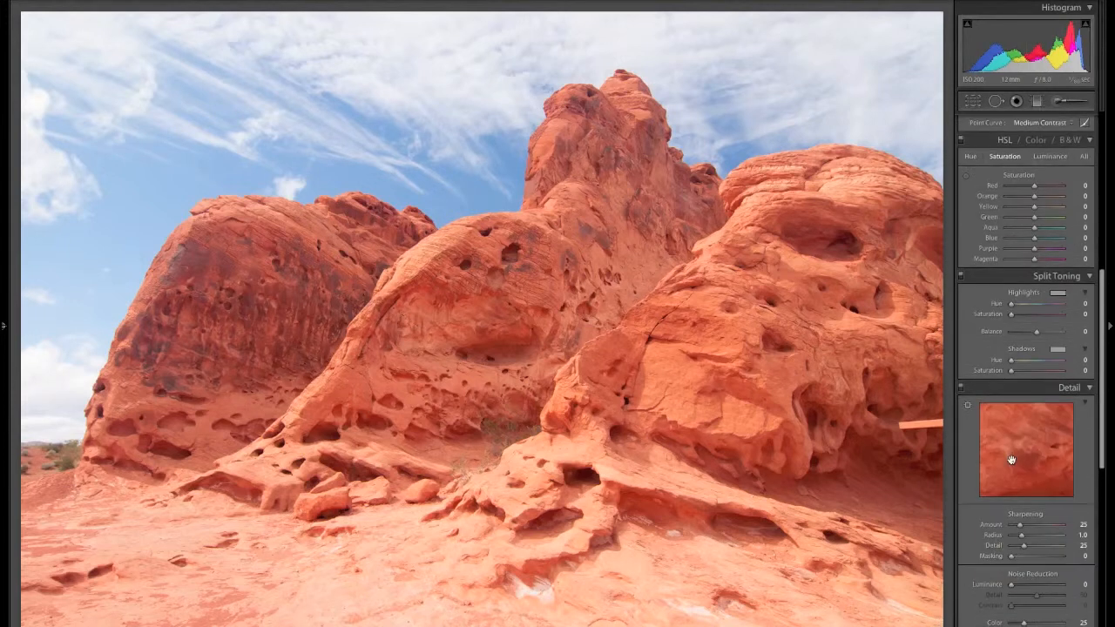
pyautogui.scroll(-3)
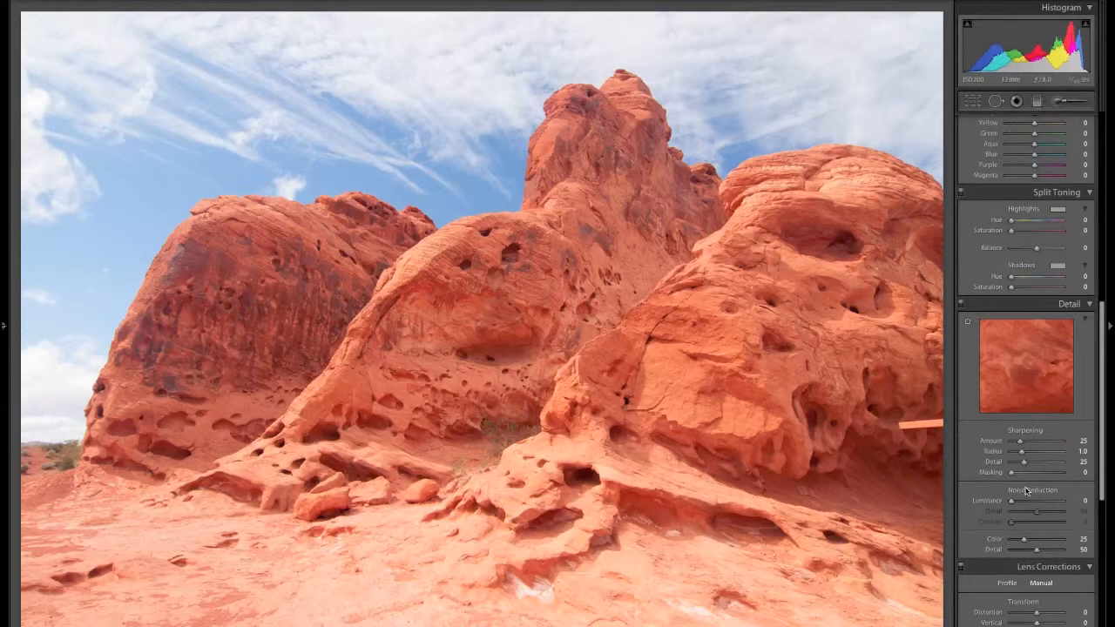
pyautogui.moveTo(1006, 450)
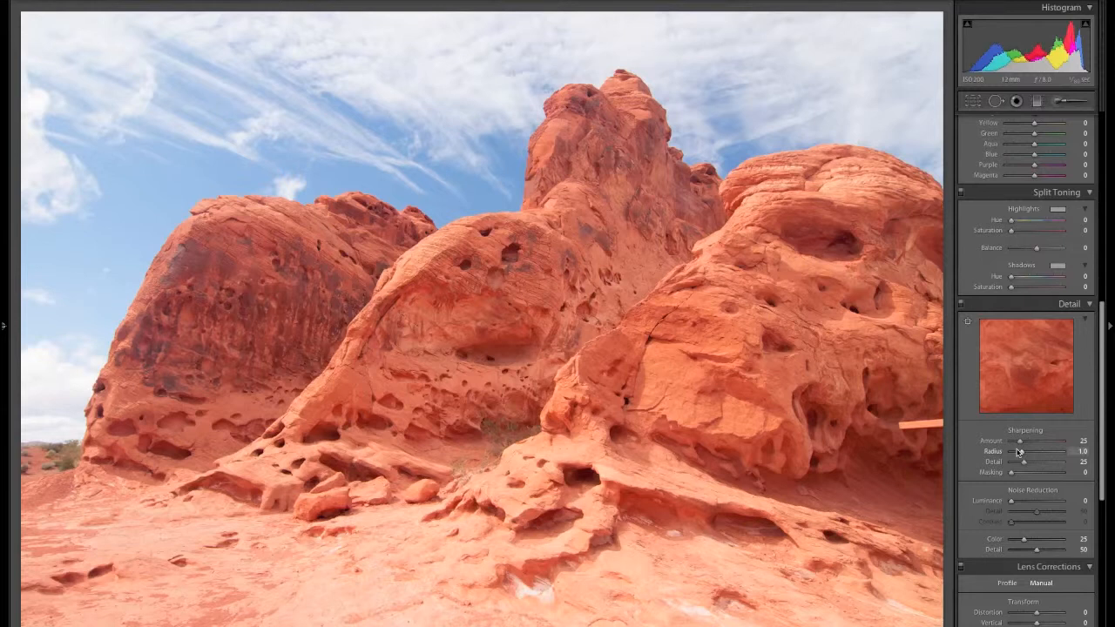
pyautogui.moveTo(998, 494)
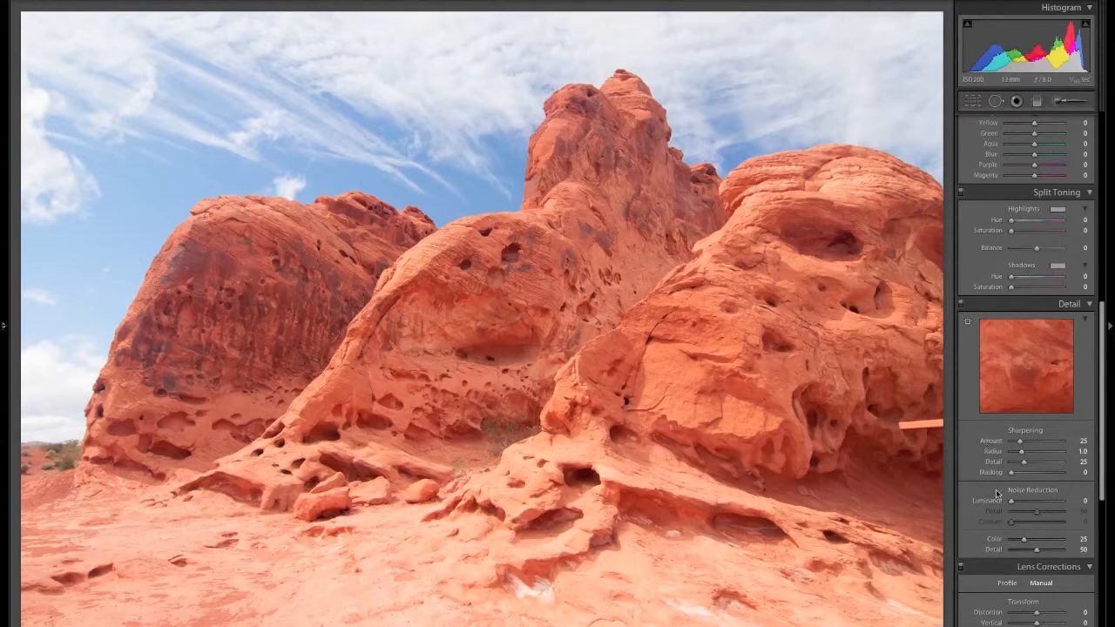